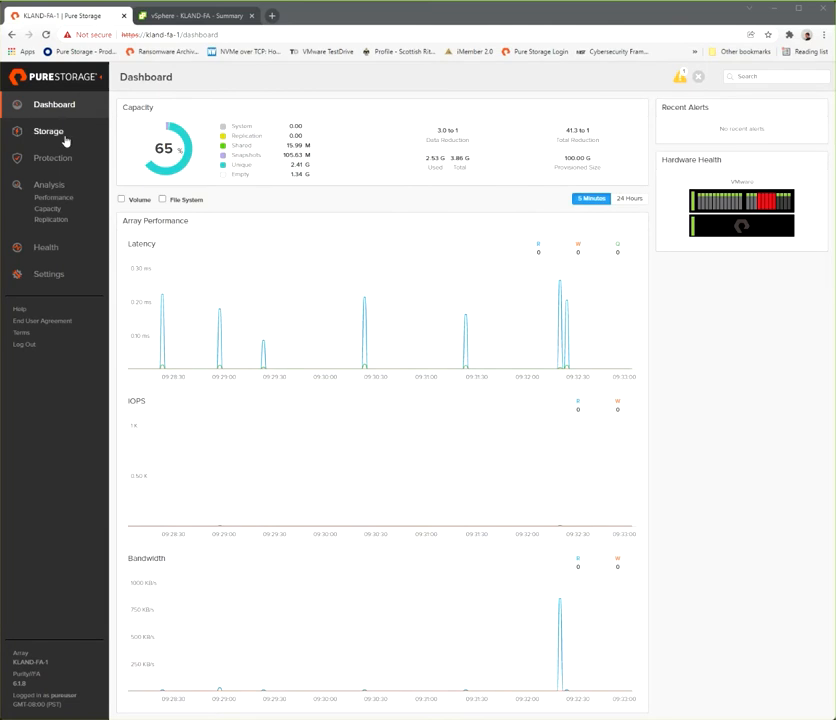
# Browse Storage: the array summary, the Hosts list, then the Volumes list.
pyautogui.click(48, 132)
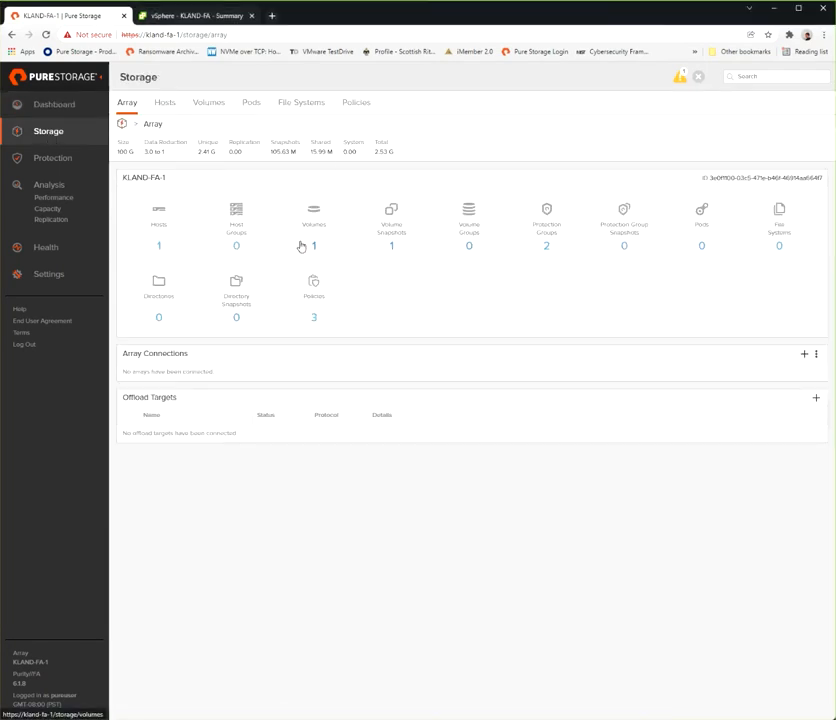
pyautogui.click(164, 102)
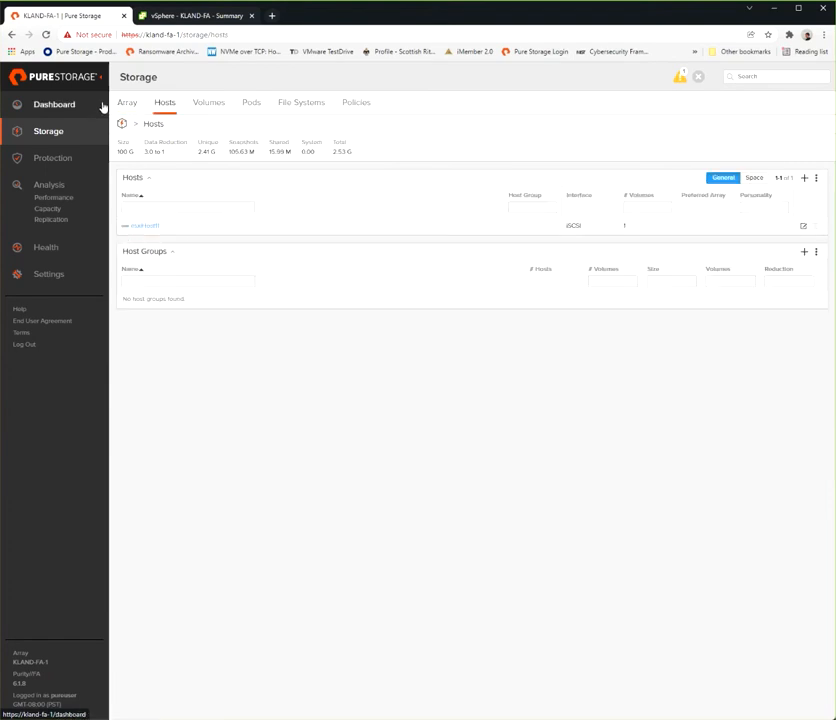
pyautogui.click(126, 102)
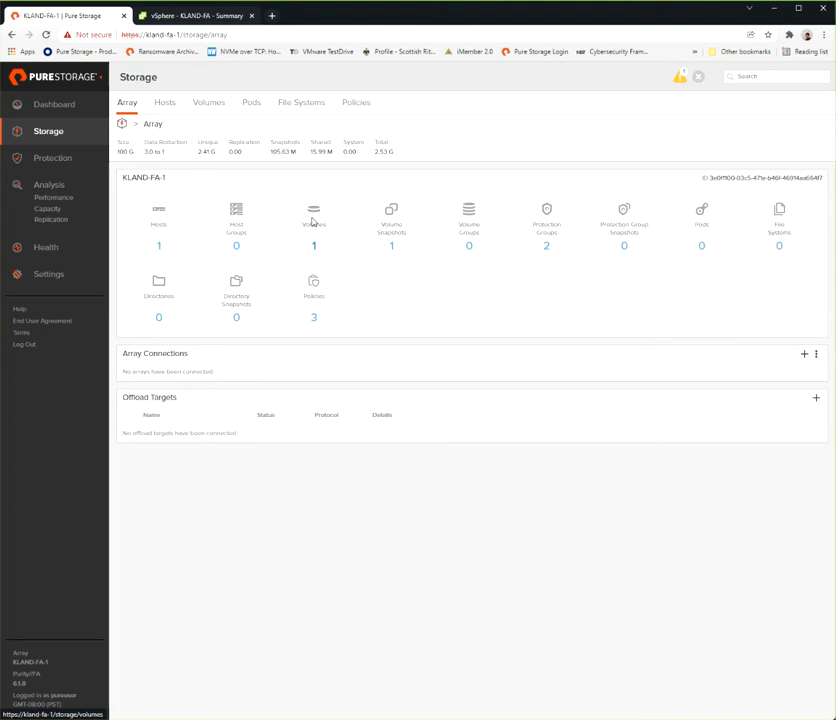
pyautogui.click(208, 102)
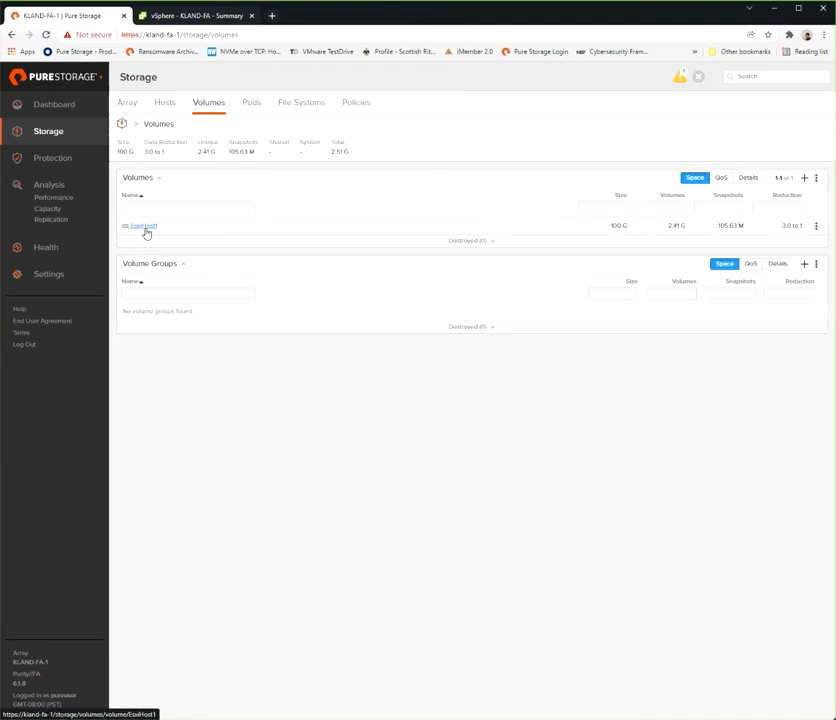
pyautogui.moveTo(604, 240)
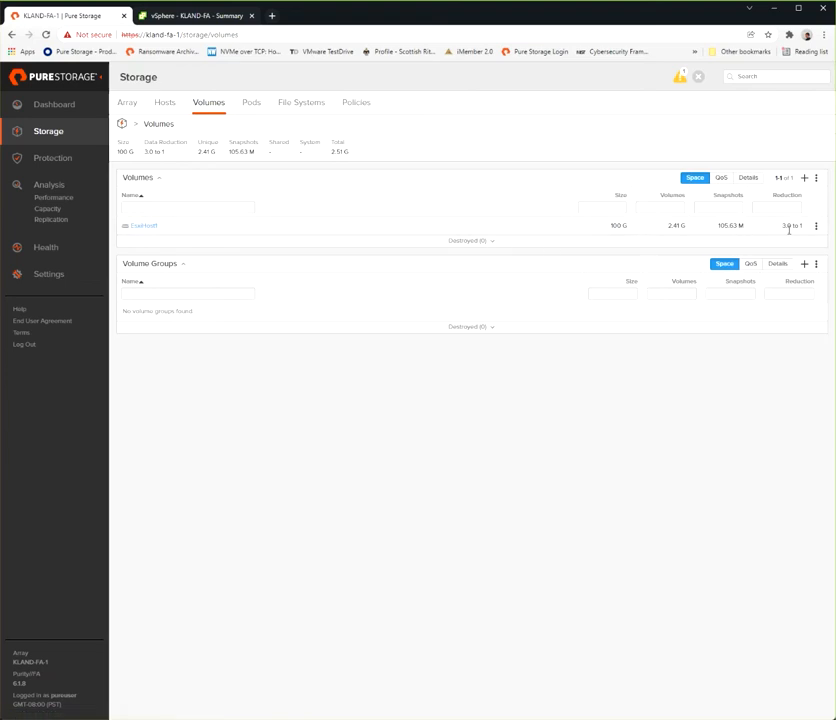
# From the volume's detail page, copy its snapshot to a new volume named 'Volume-Co'.
pyautogui.click(144, 224)
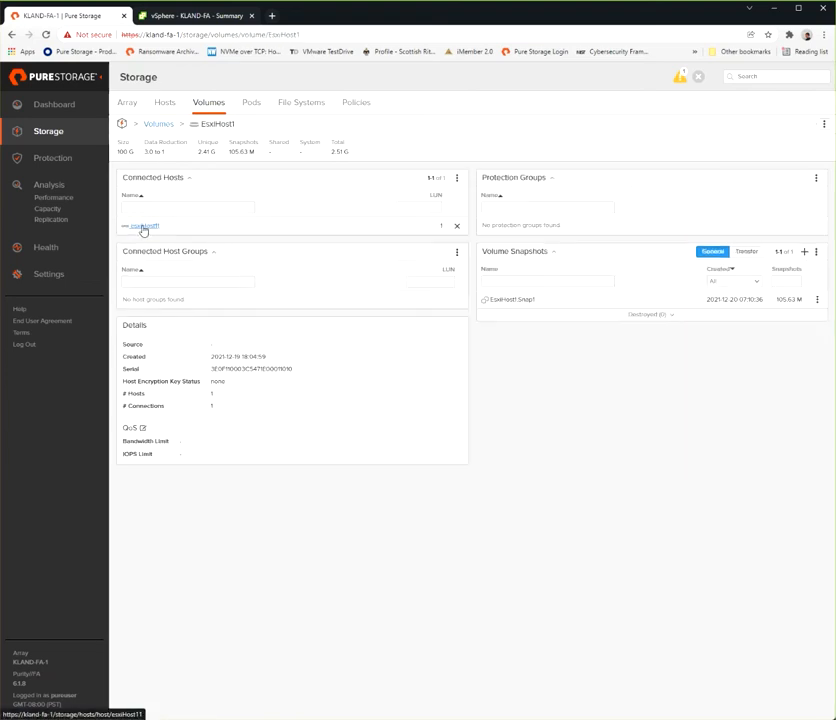
pyautogui.moveTo(688, 220)
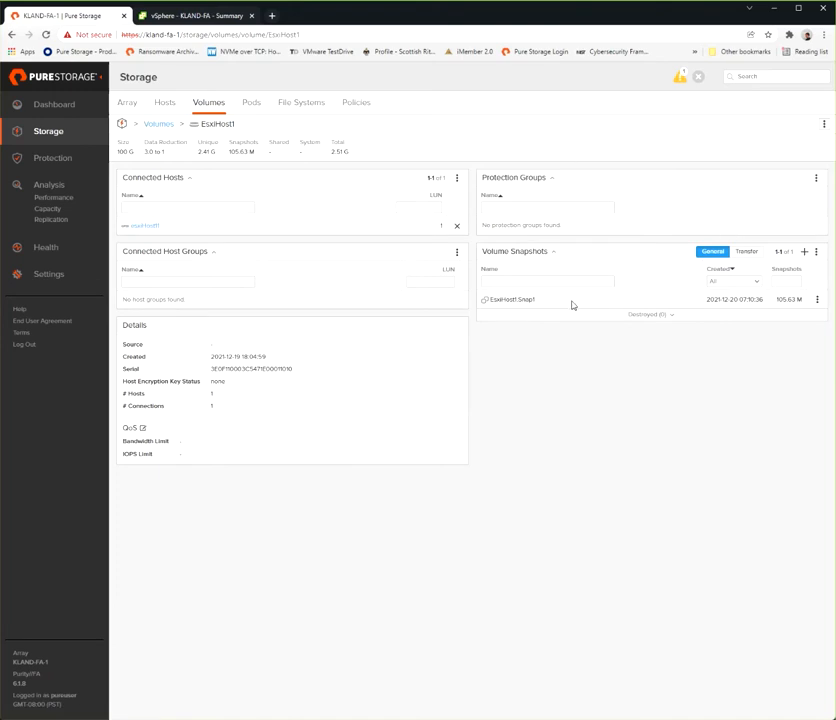
pyautogui.moveTo(608, 312)
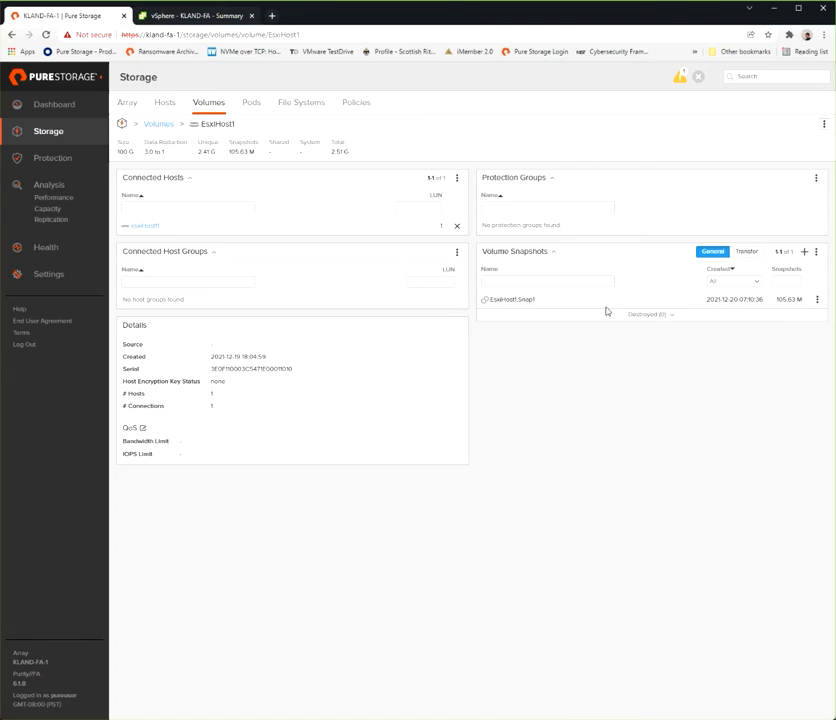
pyautogui.click(818, 300)
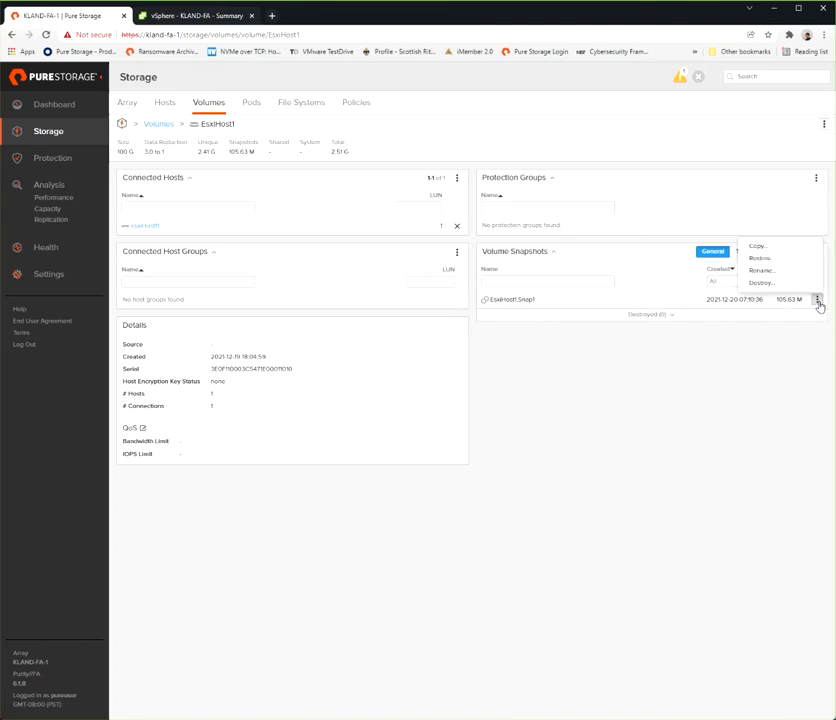
pyautogui.moveTo(808, 252)
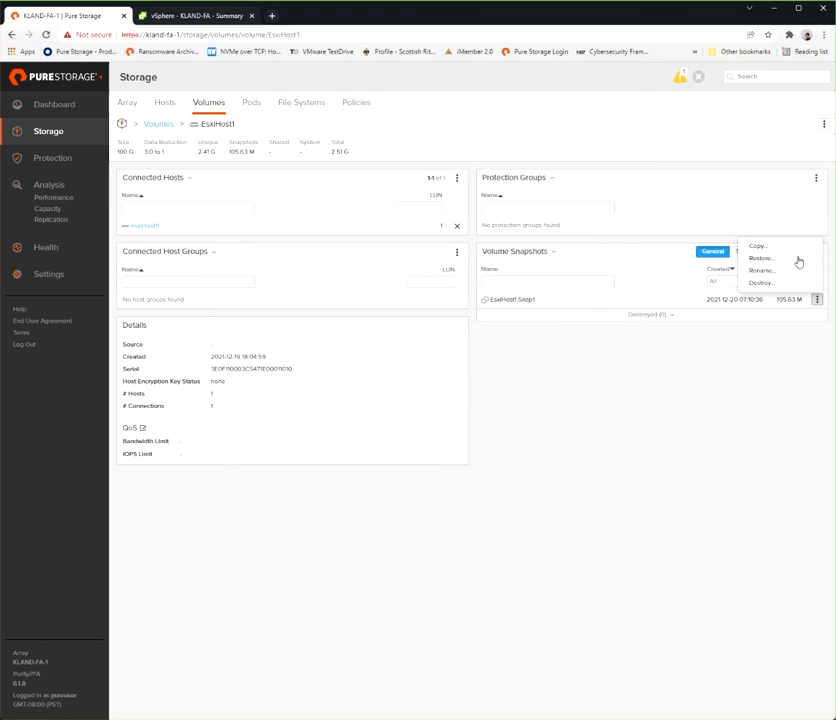
pyautogui.click(758, 246)
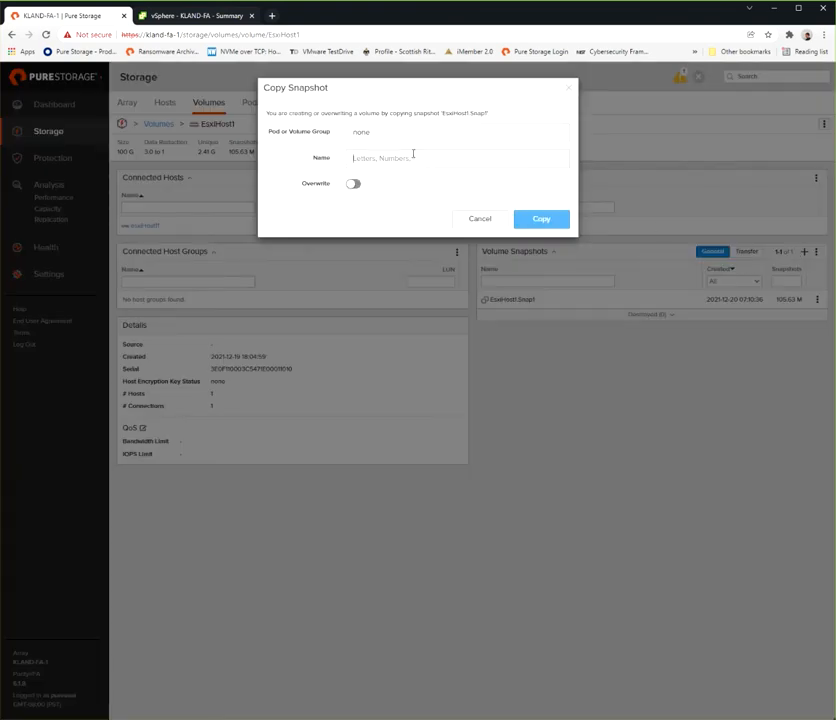
pyautogui.write('Volume-Co')
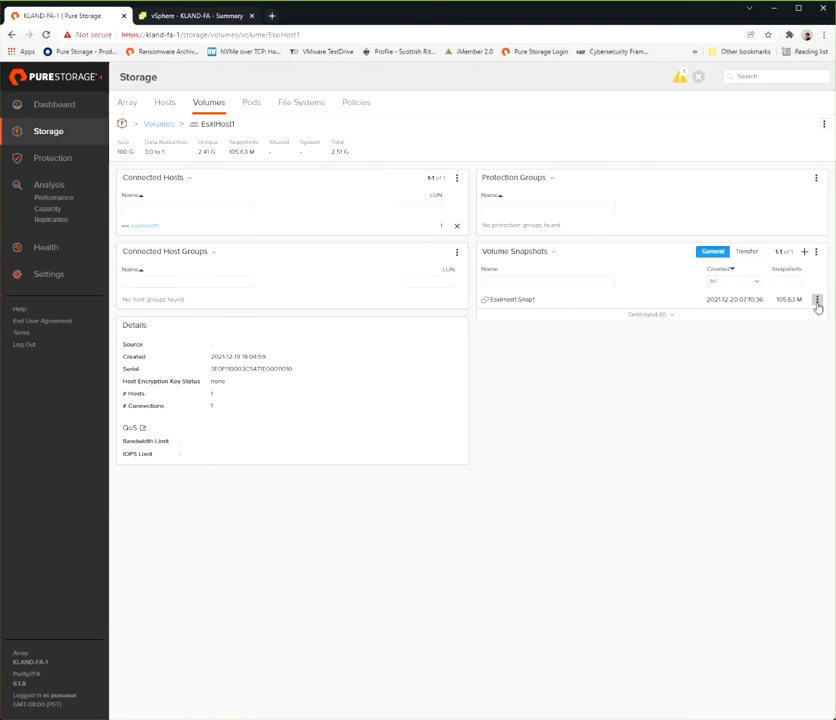
# Destroy the volume's snapshot and reveal it under Destroyed Volume Snapshots.
pyautogui.click(816, 300)
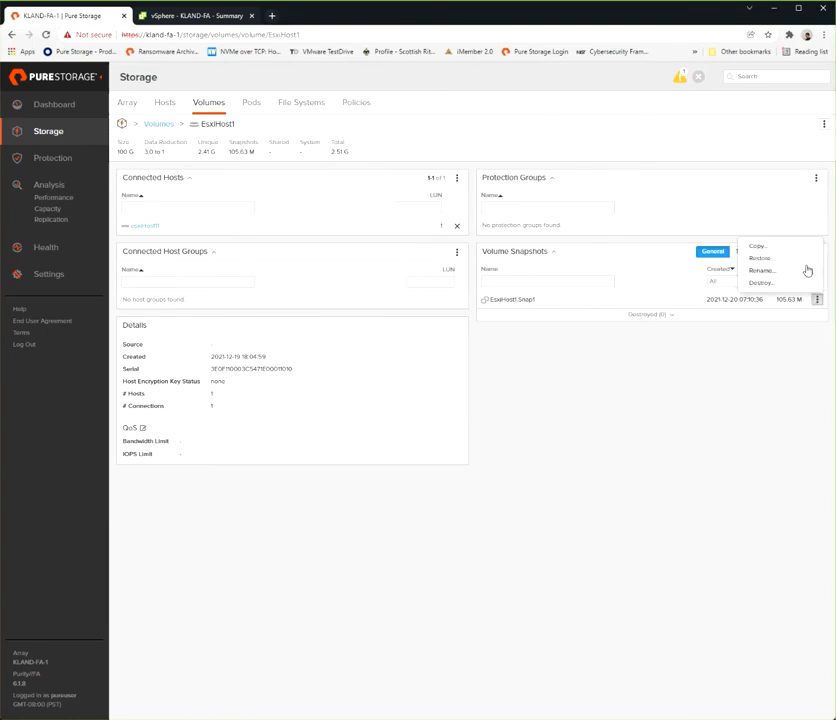
pyautogui.moveTo(806, 280)
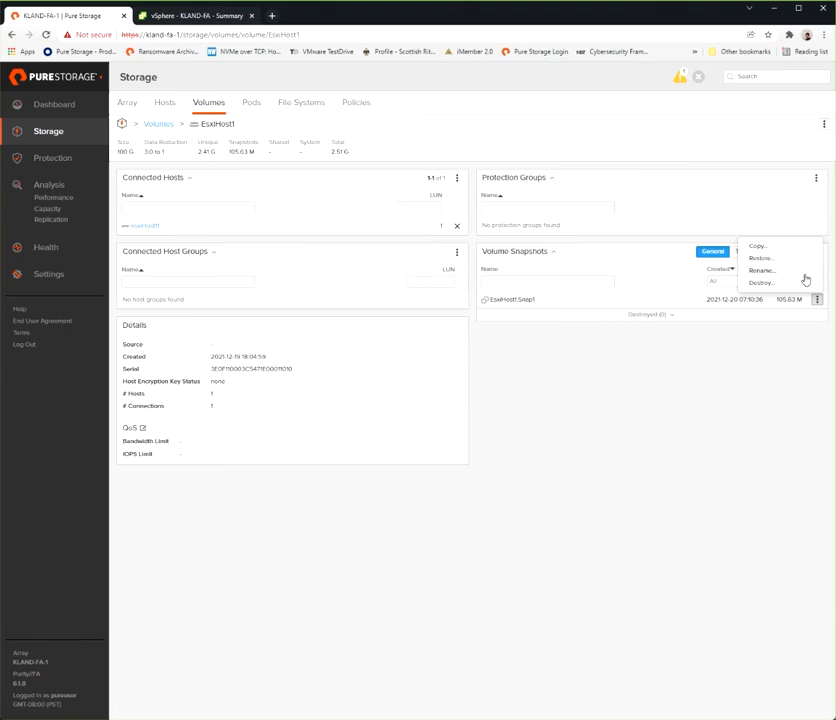
pyautogui.moveTo(760, 292)
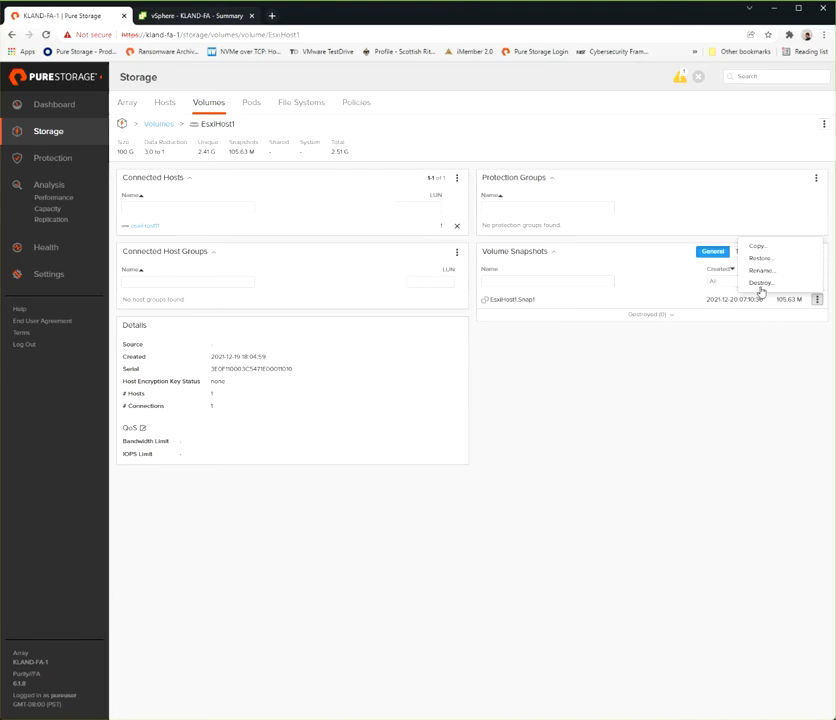
pyautogui.click(760, 282)
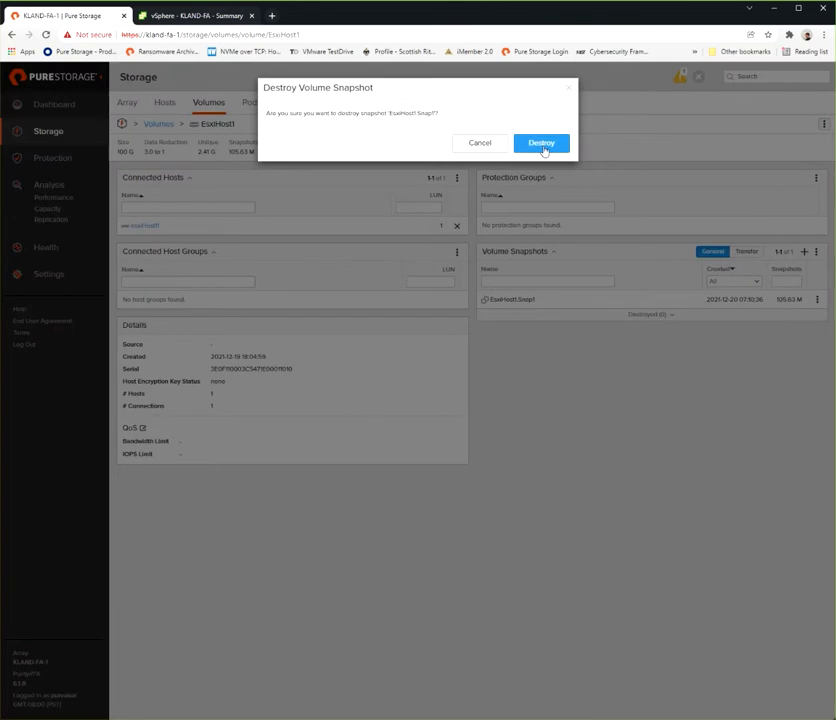
pyautogui.click(540, 142)
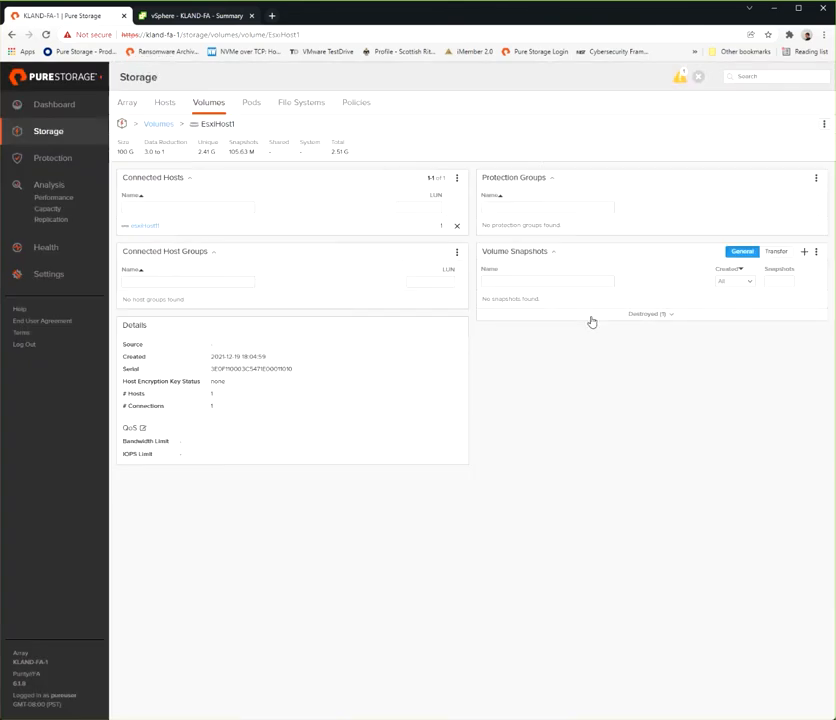
pyautogui.moveTo(668, 308)
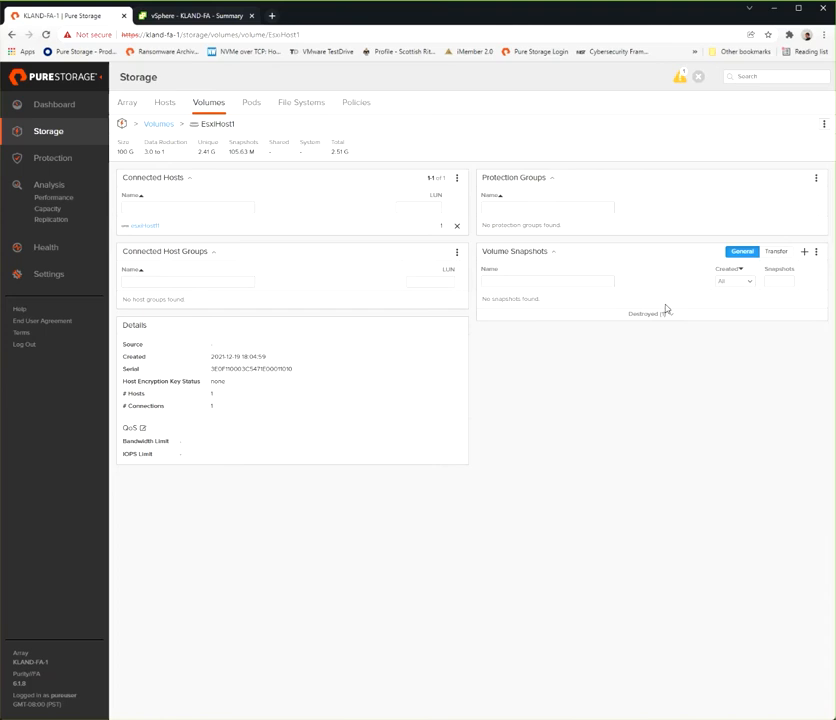
pyautogui.click(648, 314)
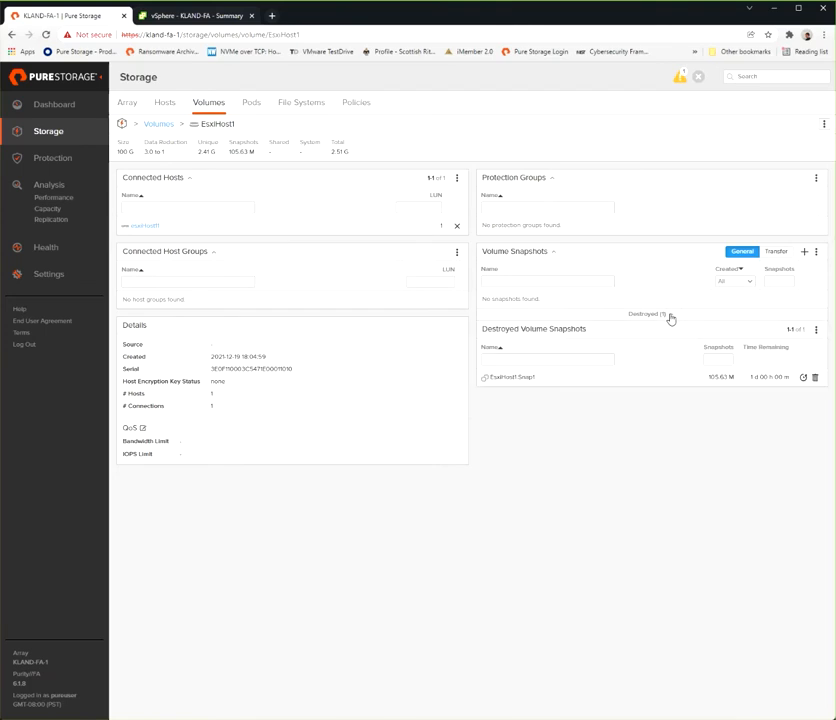
pyautogui.moveTo(676, 374)
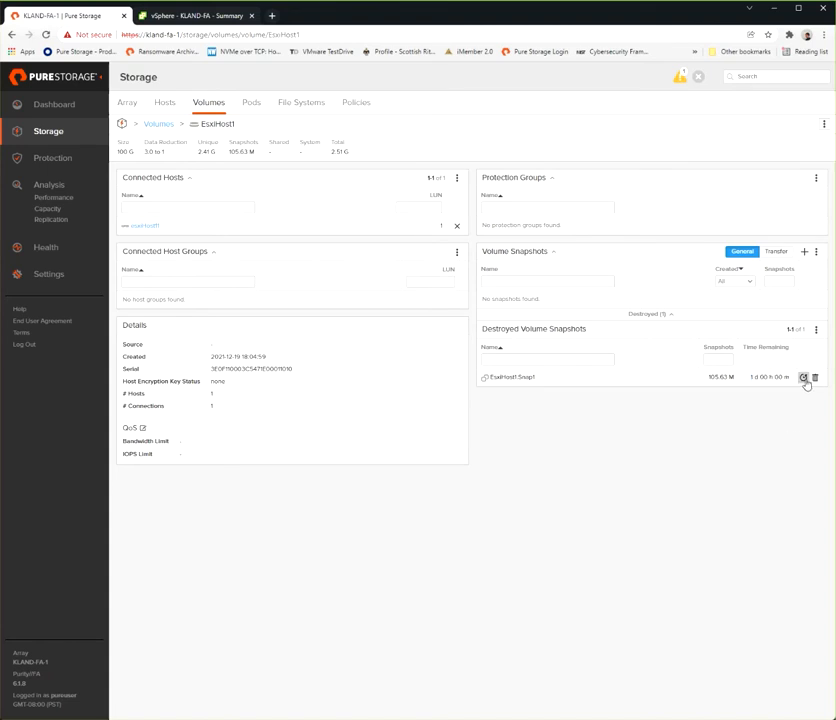
# Recover the destroyed snapshot onto the volume and go back to the Volumes list.
pyautogui.click(804, 378)
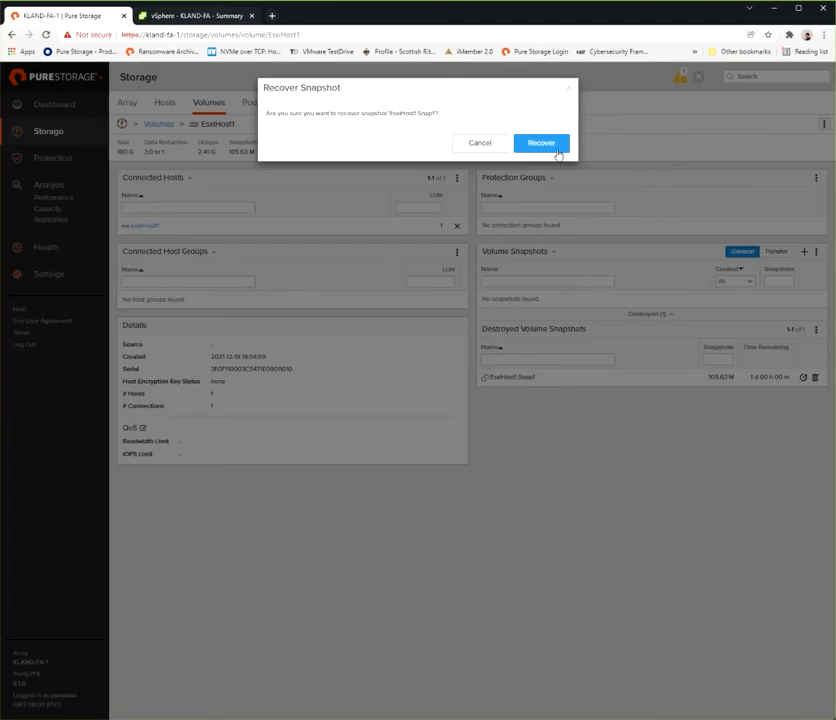
pyautogui.click(540, 142)
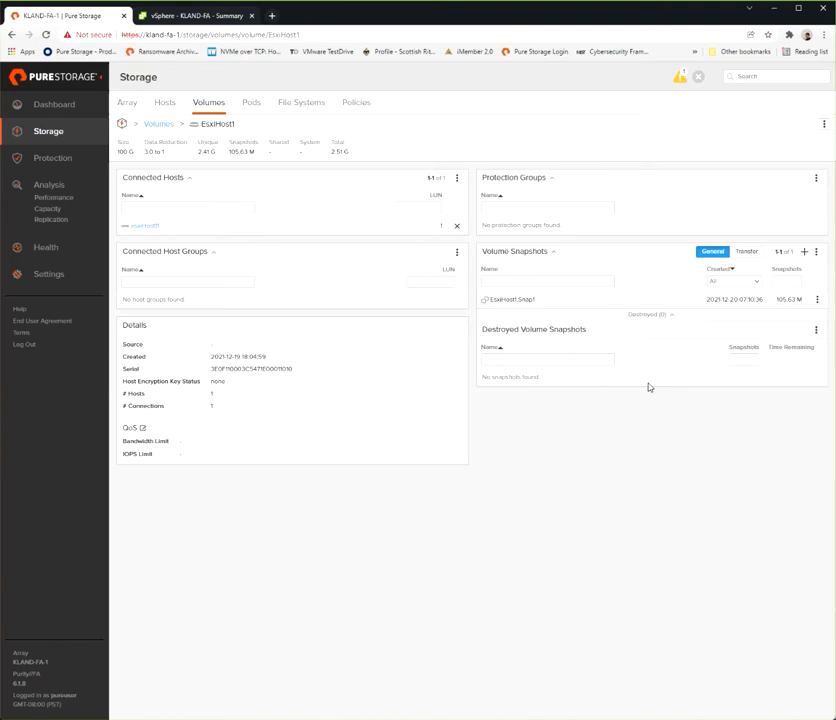
pyautogui.moveTo(412, 204)
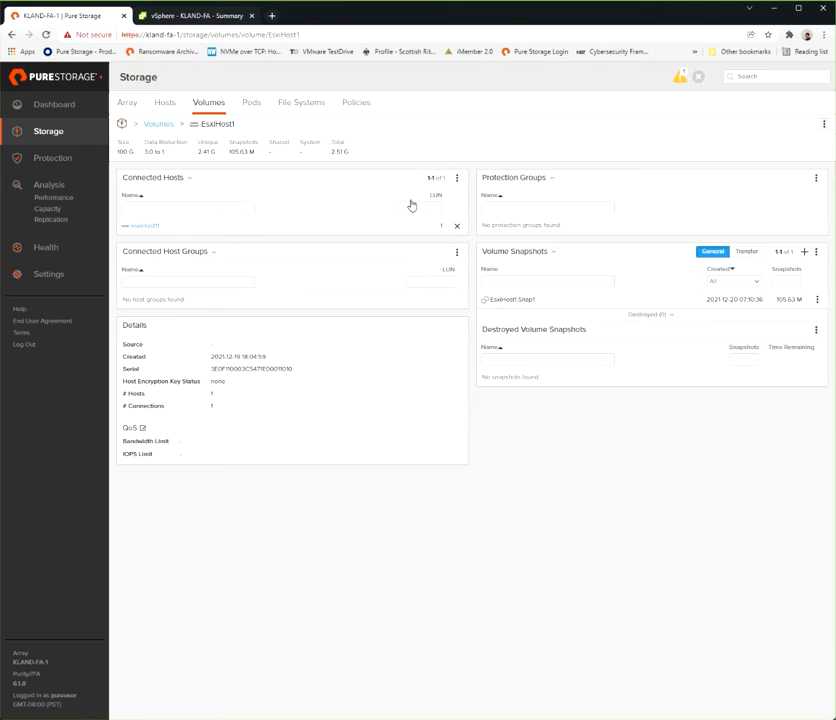
pyautogui.click(158, 124)
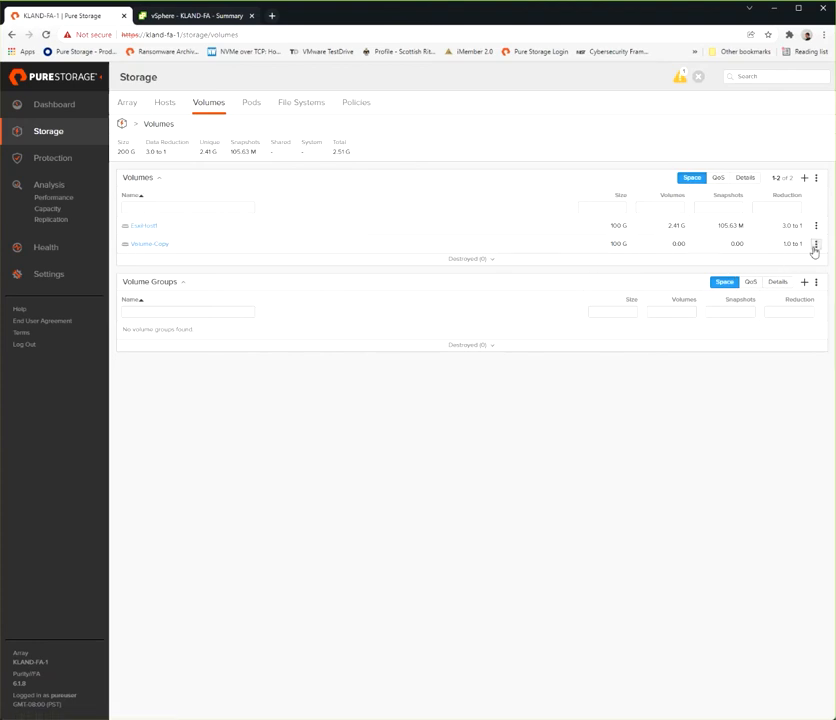
# Destroy the copied second volume, then eradicate it permanently.
pyautogui.click(816, 244)
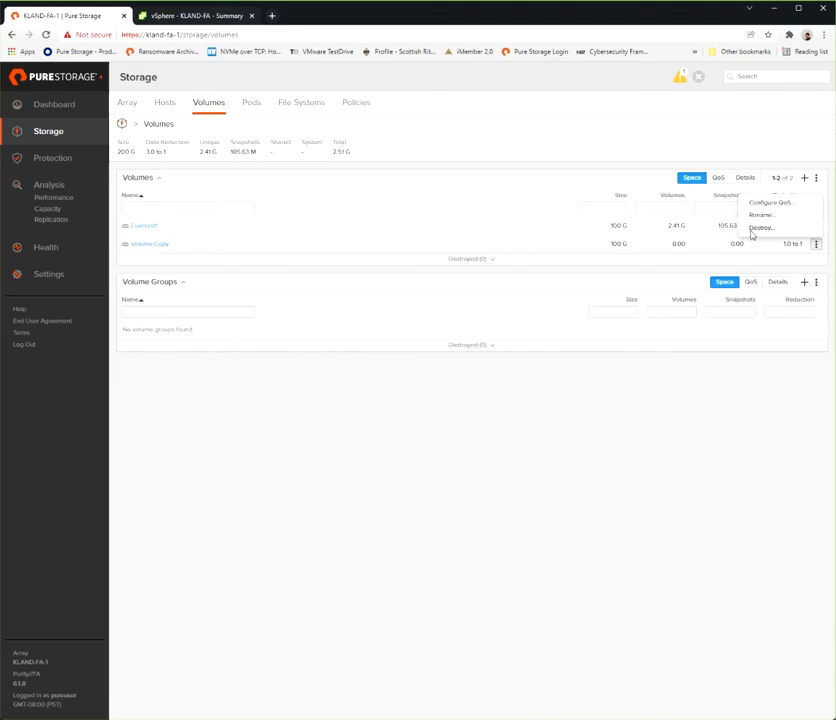
pyautogui.click(760, 228)
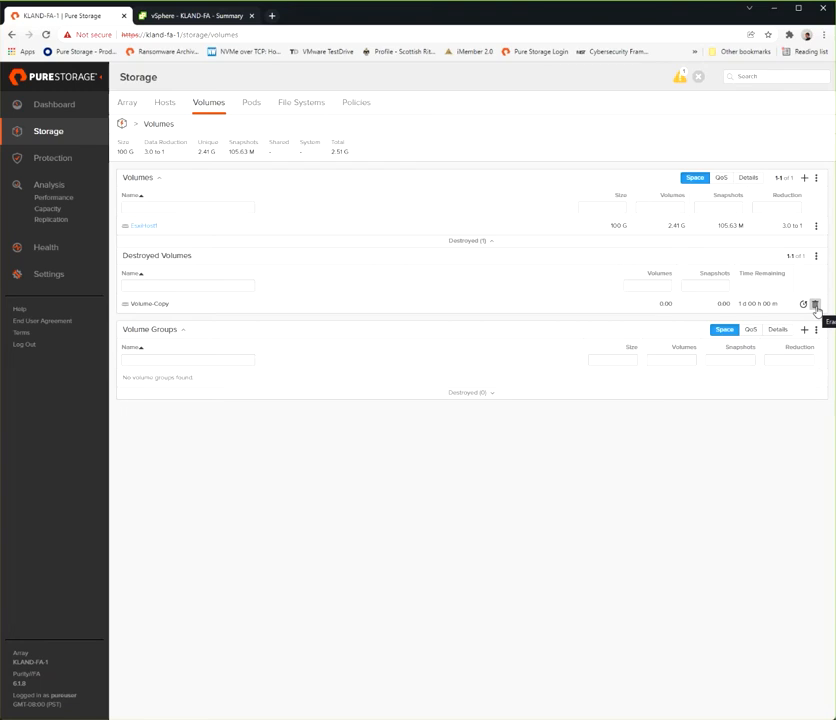
pyautogui.click(816, 304)
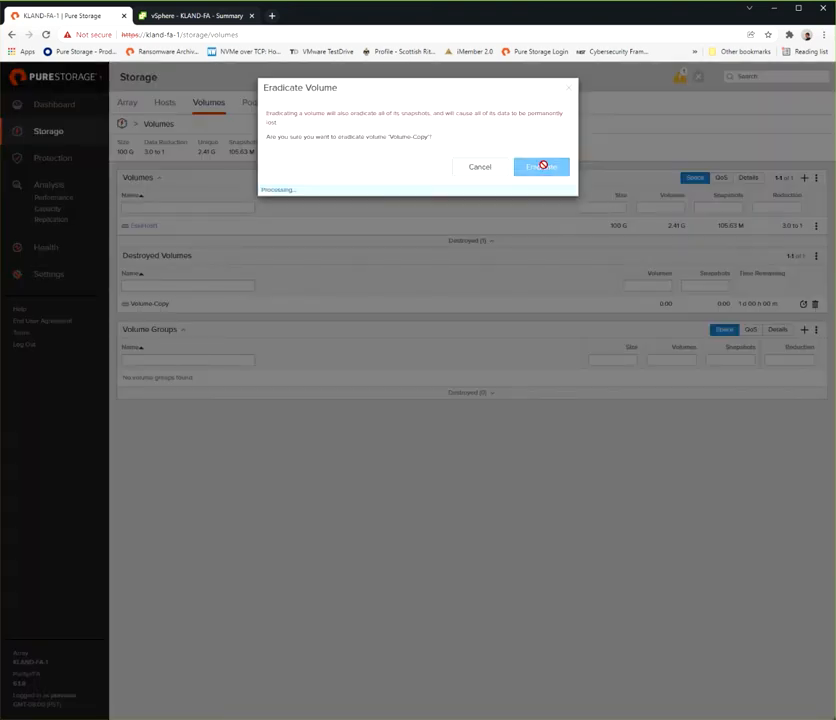
pyautogui.click(540, 166)
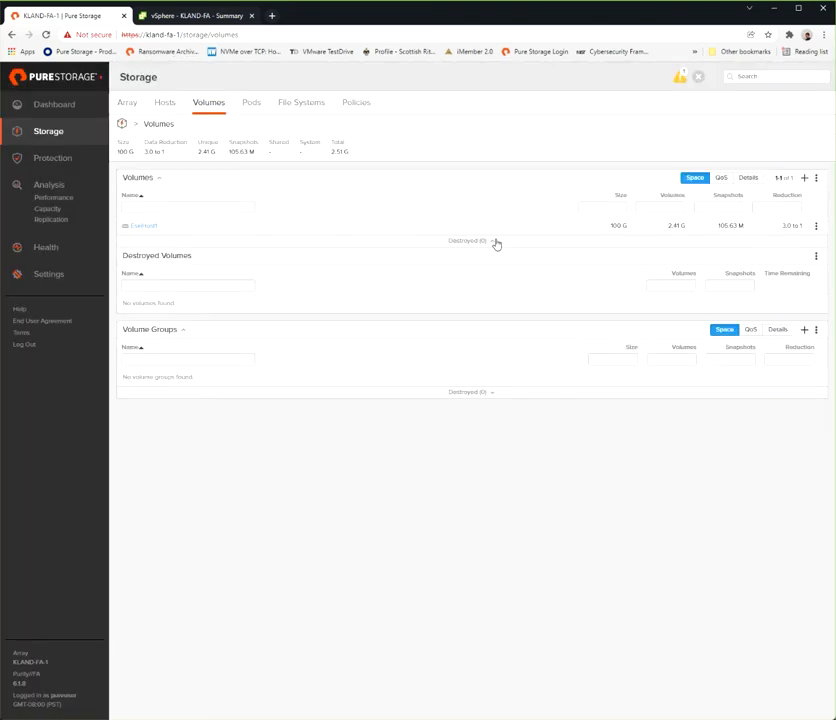
pyautogui.click(492, 240)
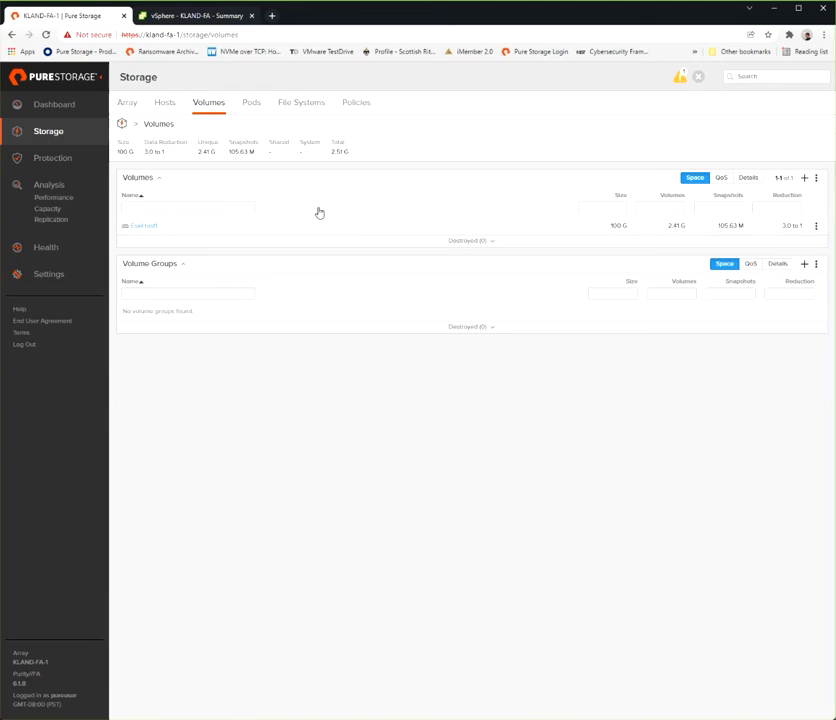
pyautogui.moveTo(768, 204)
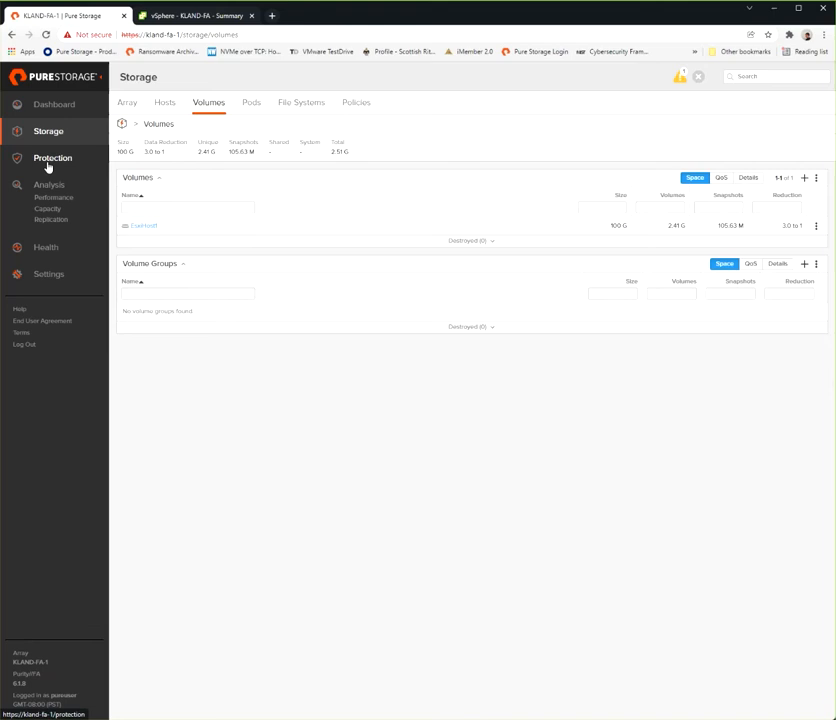
# Check Protection Snapshots, reopen the volume's details and start creating a new snapshot.
pyautogui.click(52, 158)
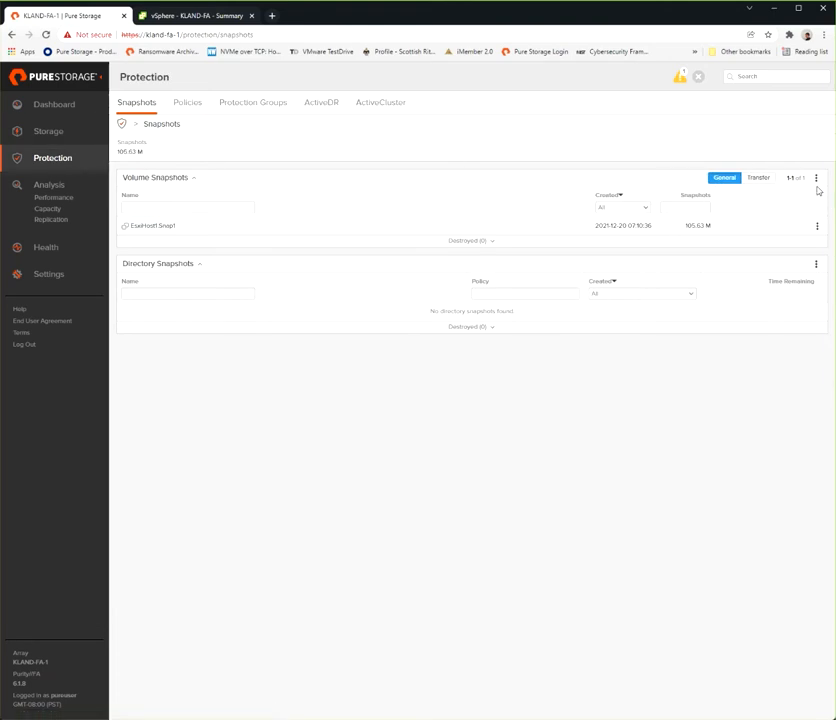
pyautogui.moveTo(816, 178)
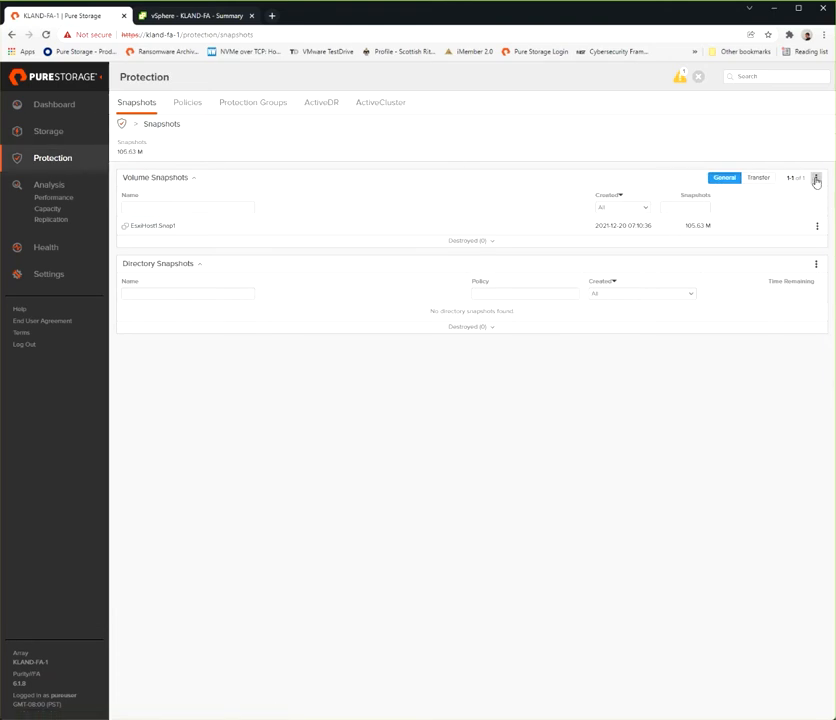
pyautogui.click(816, 178)
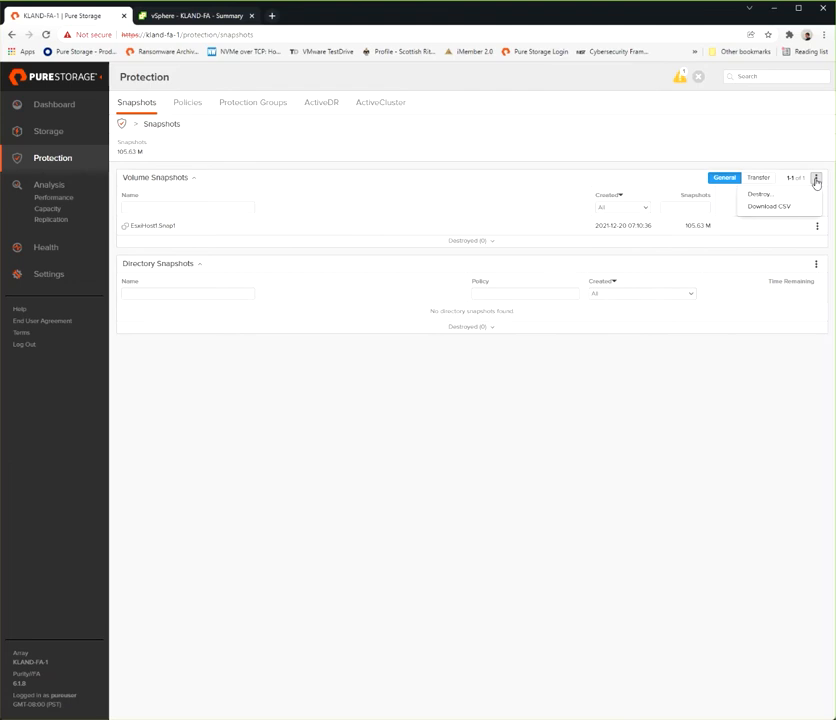
pyautogui.click(816, 178)
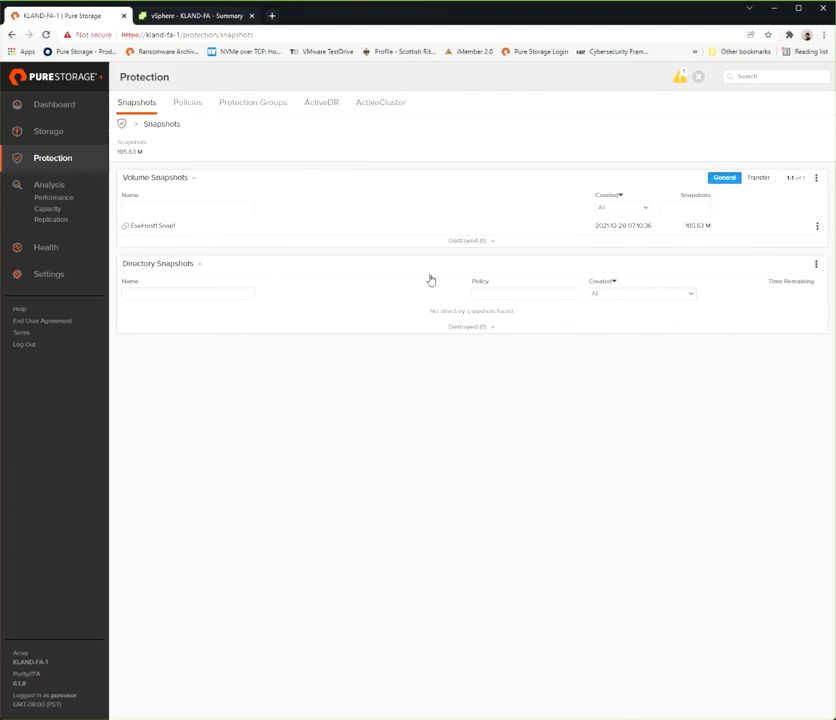
pyautogui.moveTo(48, 132)
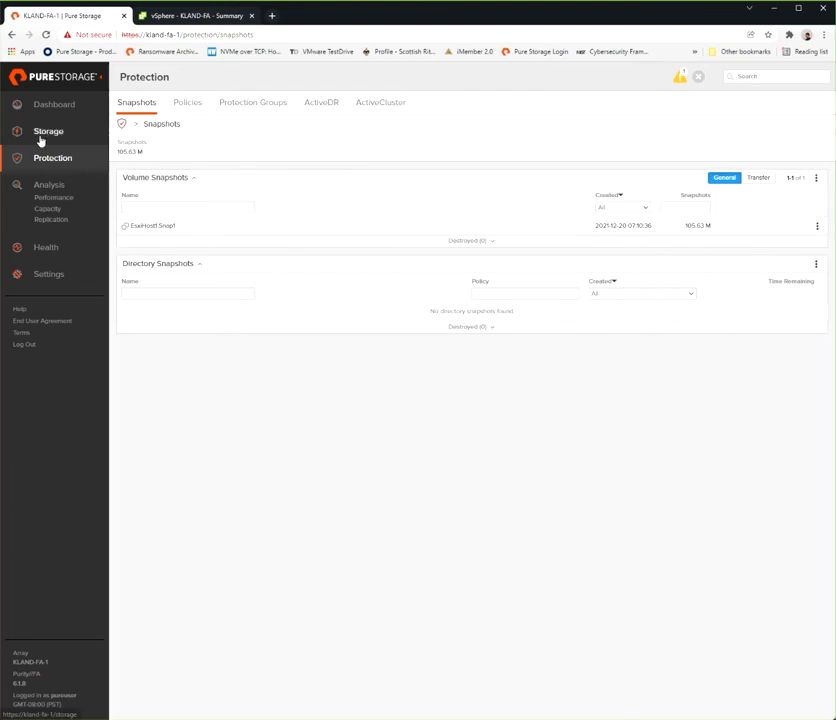
pyautogui.click(48, 132)
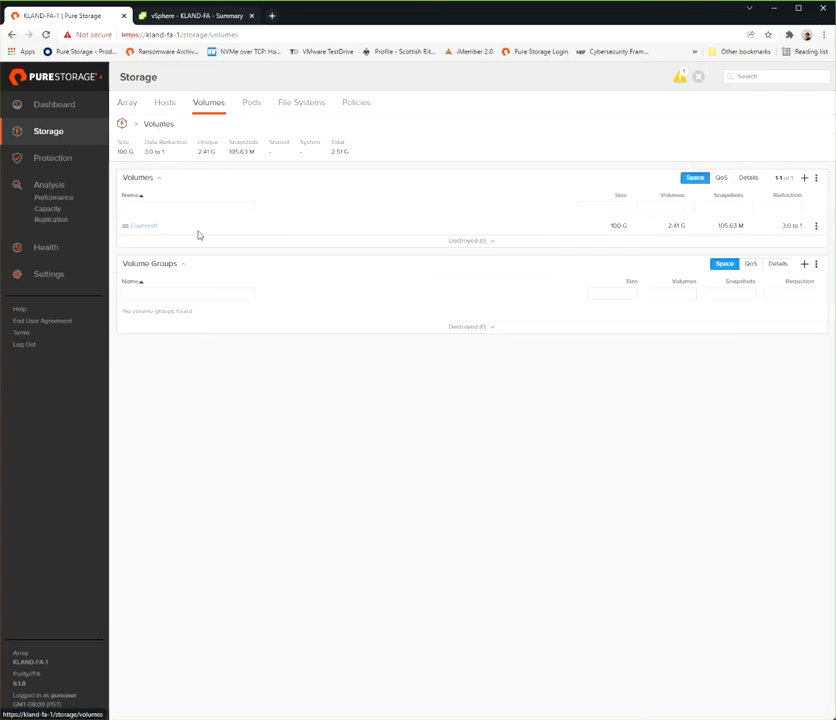
pyautogui.click(144, 224)
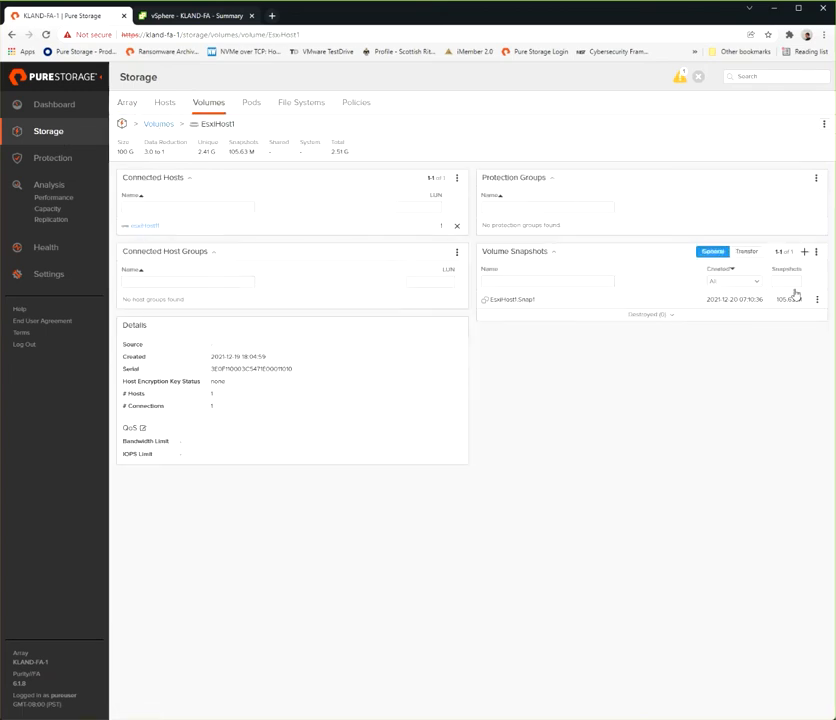
pyautogui.click(804, 252)
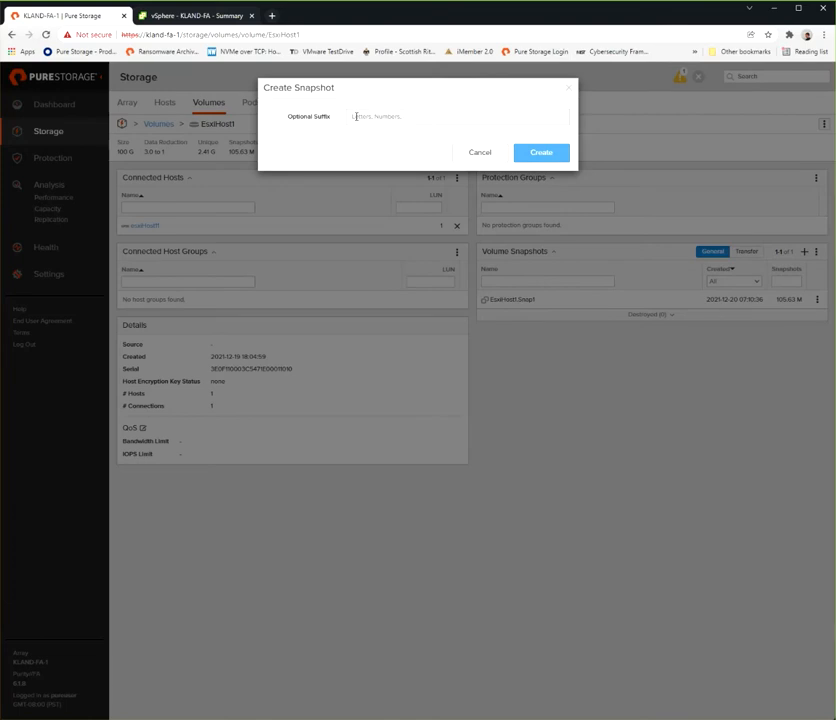
# Create the snapshot with the suffix 'volume1'.
pyautogui.write('volume1snd')
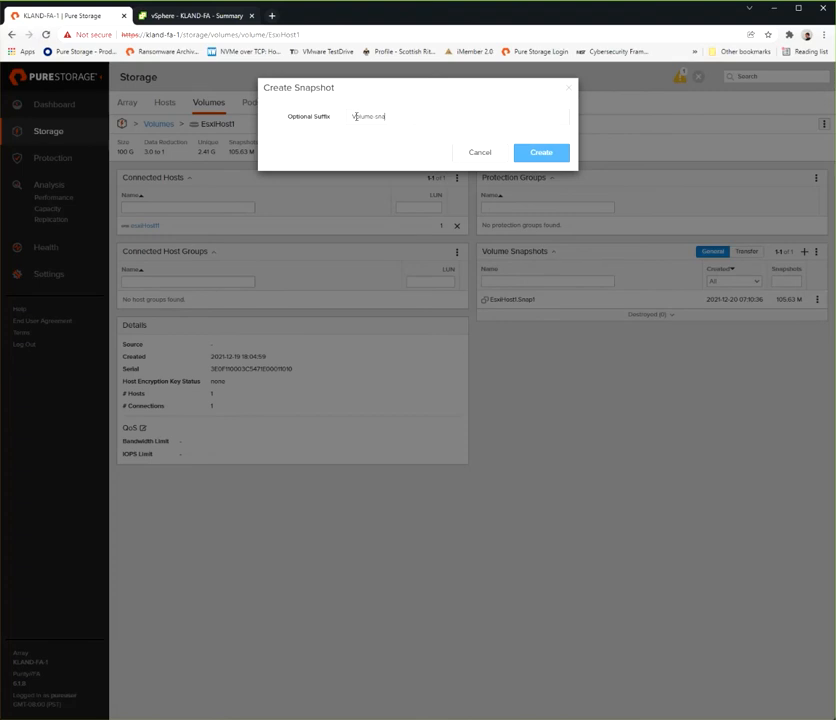
pyautogui.click(540, 152)
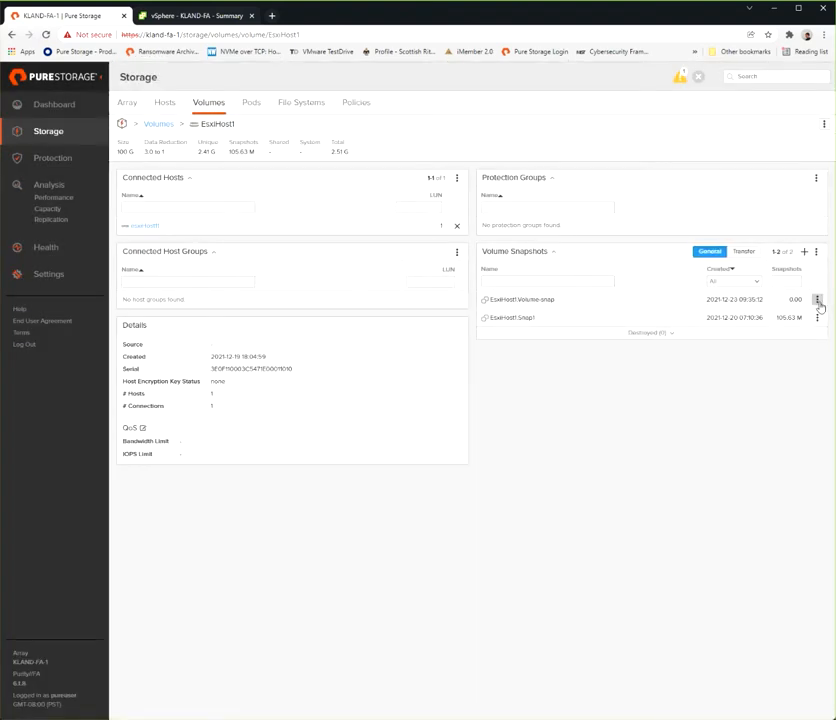
# Destroy the volume1 snapshot and eradicate it permanently.
pyautogui.click(816, 300)
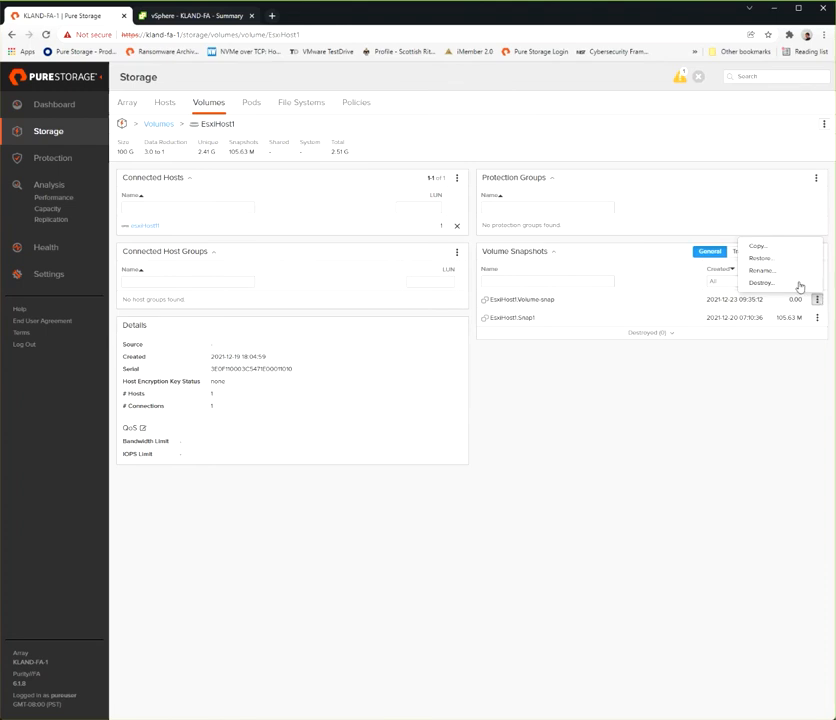
pyautogui.click(760, 282)
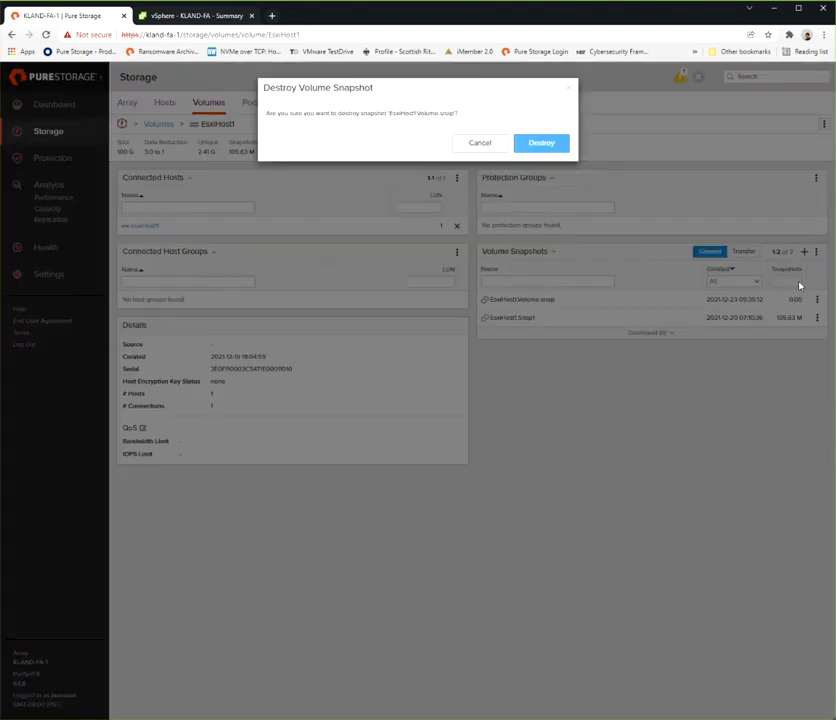
pyautogui.click(540, 142)
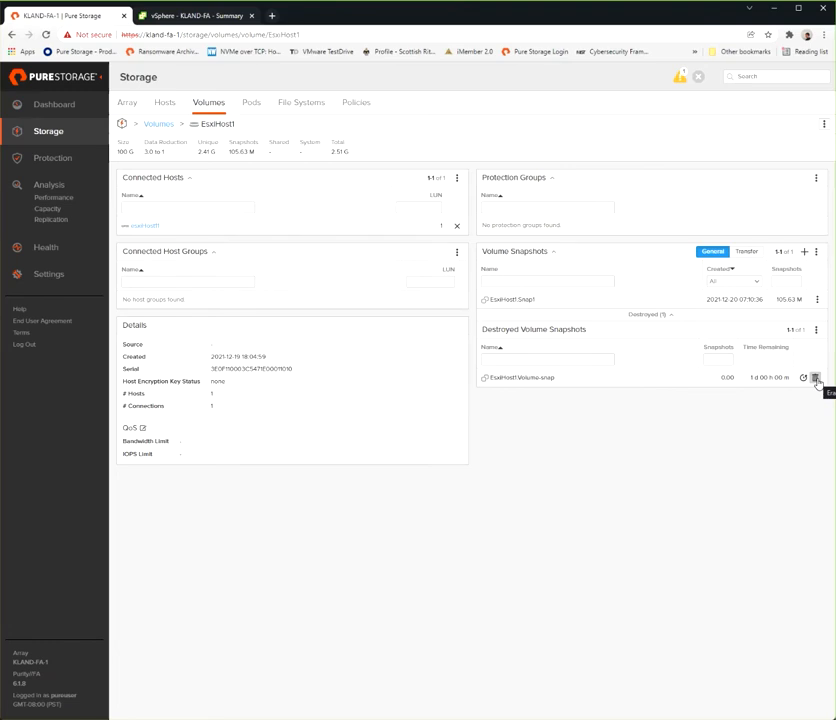
pyautogui.click(816, 376)
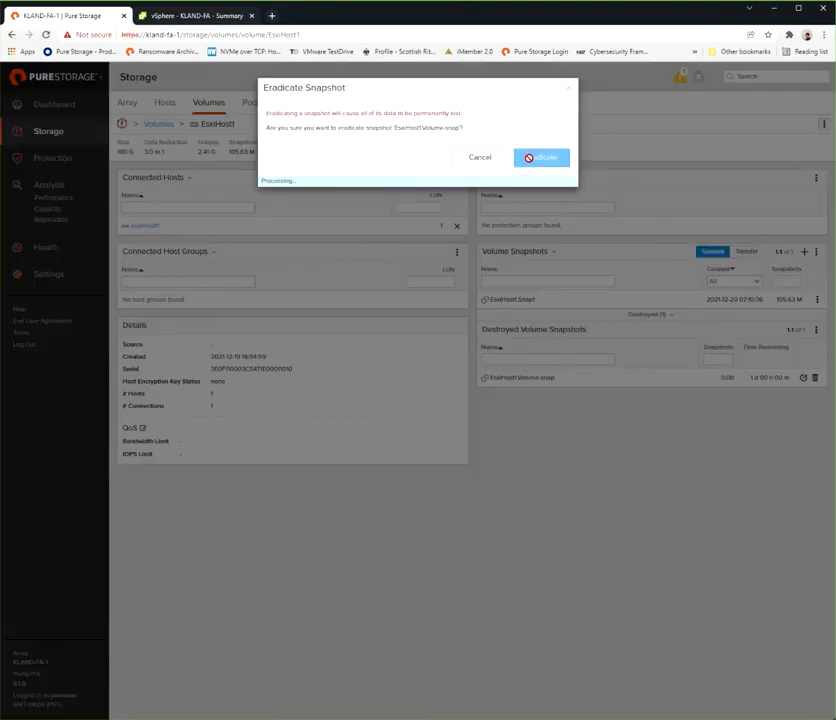
pyautogui.click(540, 156)
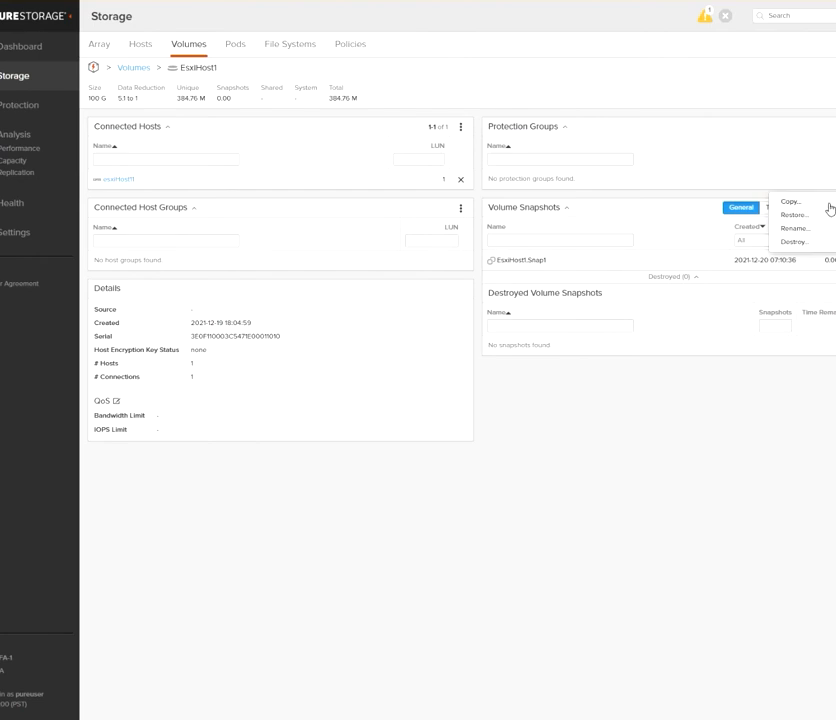
pyautogui.click(788, 200)
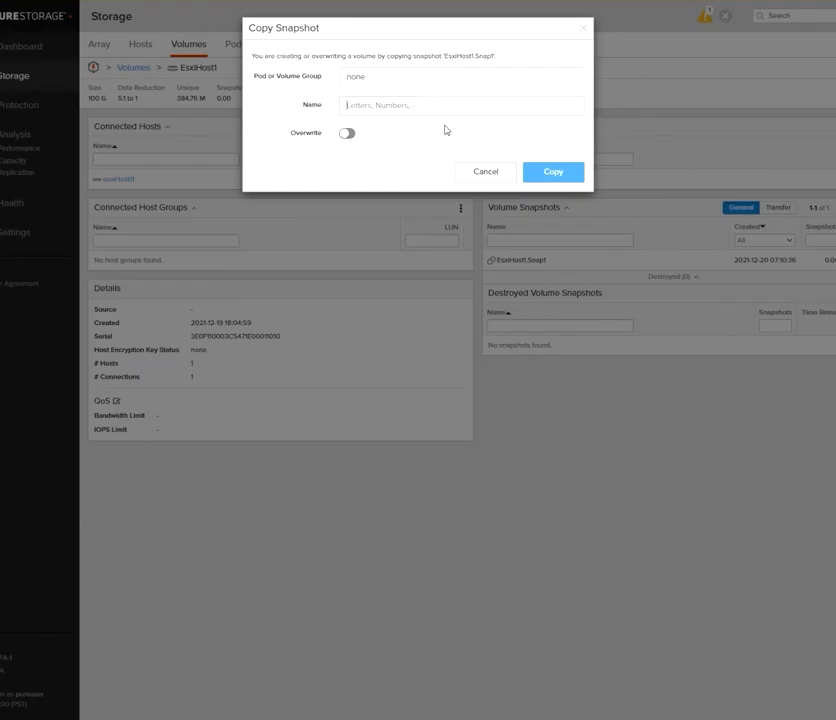
pyautogui.write('Volumne')
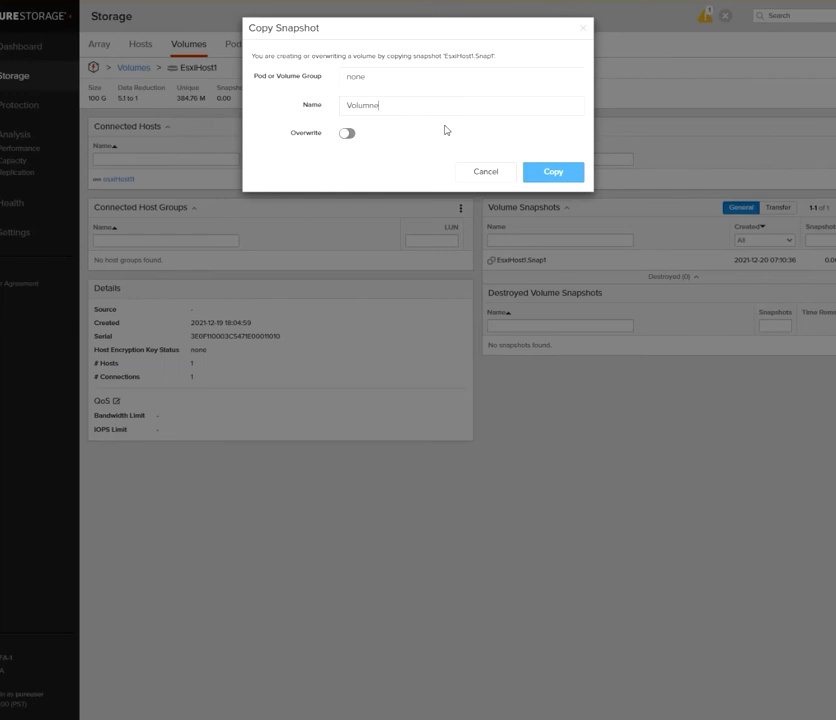
pyautogui.write('Volume-')
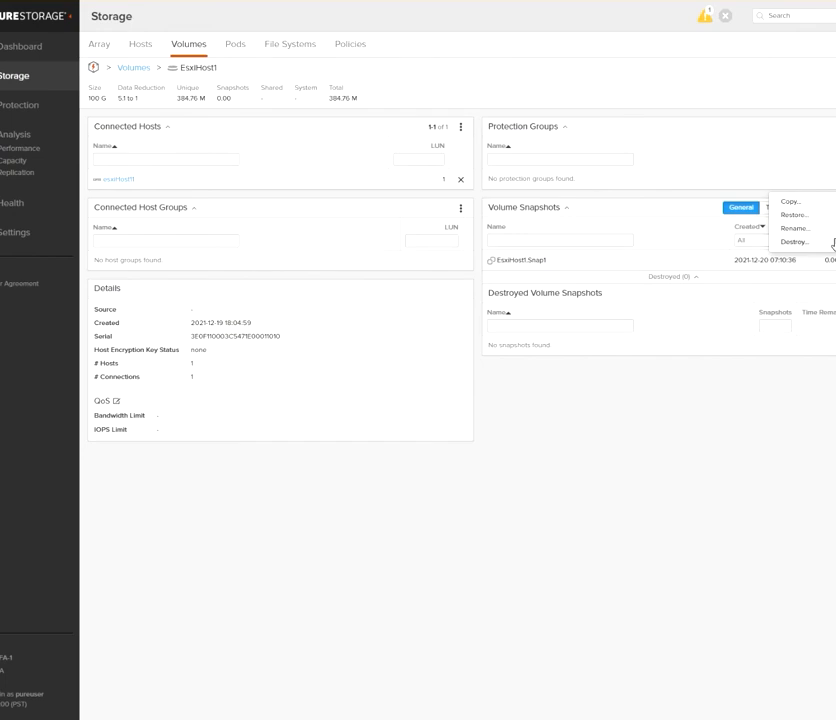
# Destroy the remaining snapshot and show the Destroyed Volume Snapshots list.
pyautogui.click(792, 242)
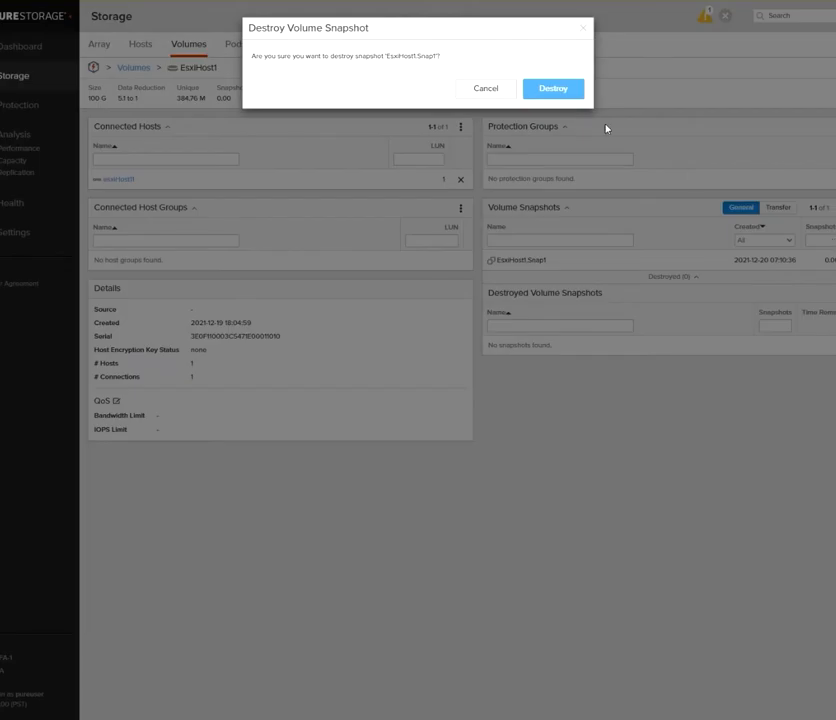
pyautogui.click(552, 88)
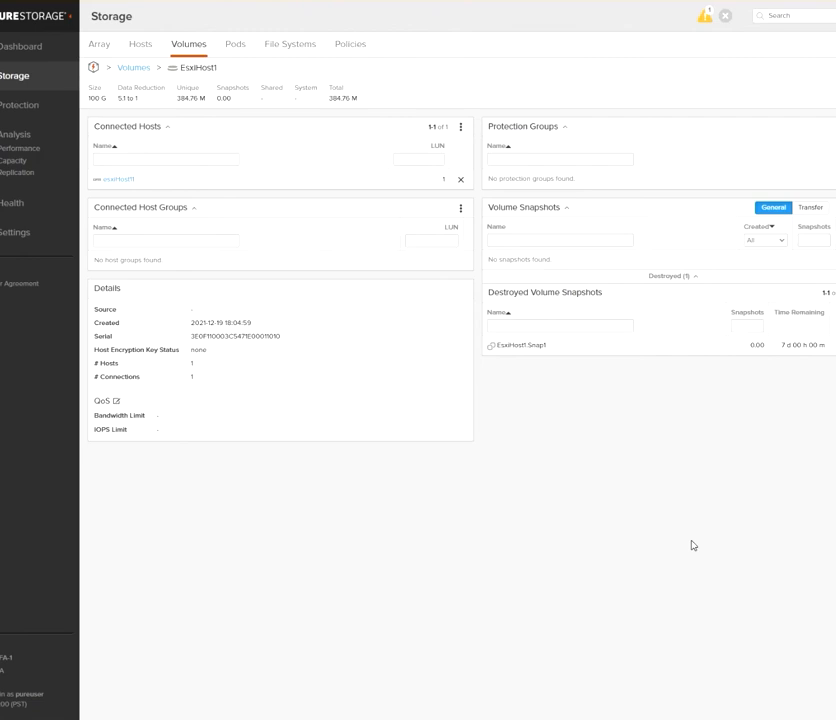
pyautogui.click(668, 276)
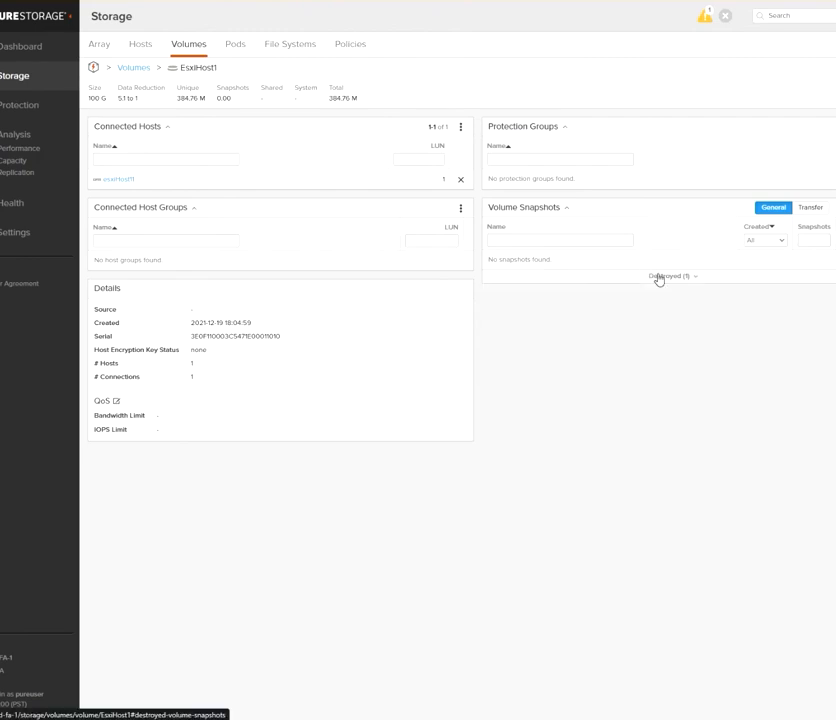
pyautogui.click(660, 276)
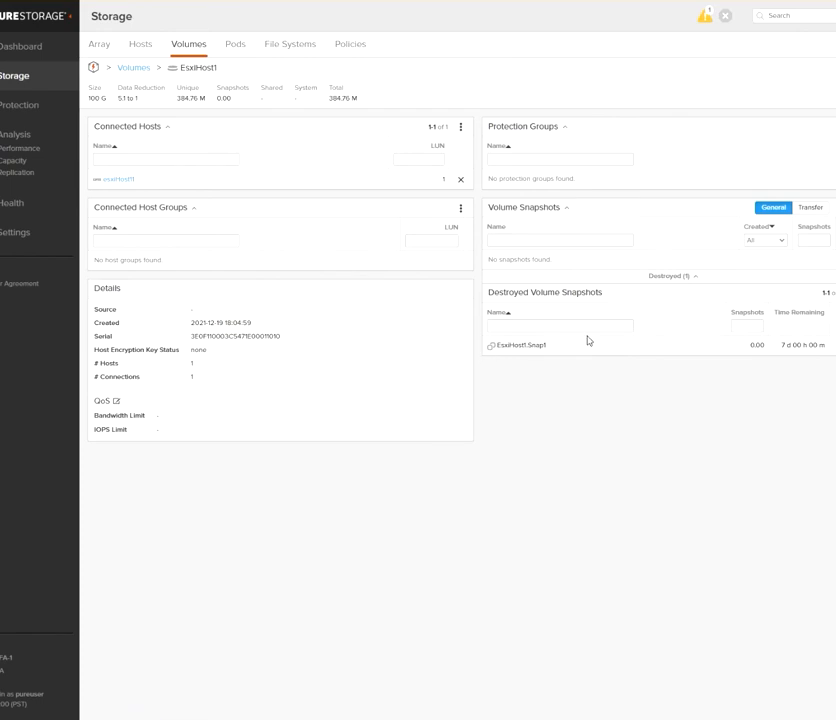
pyautogui.moveTo(602, 356)
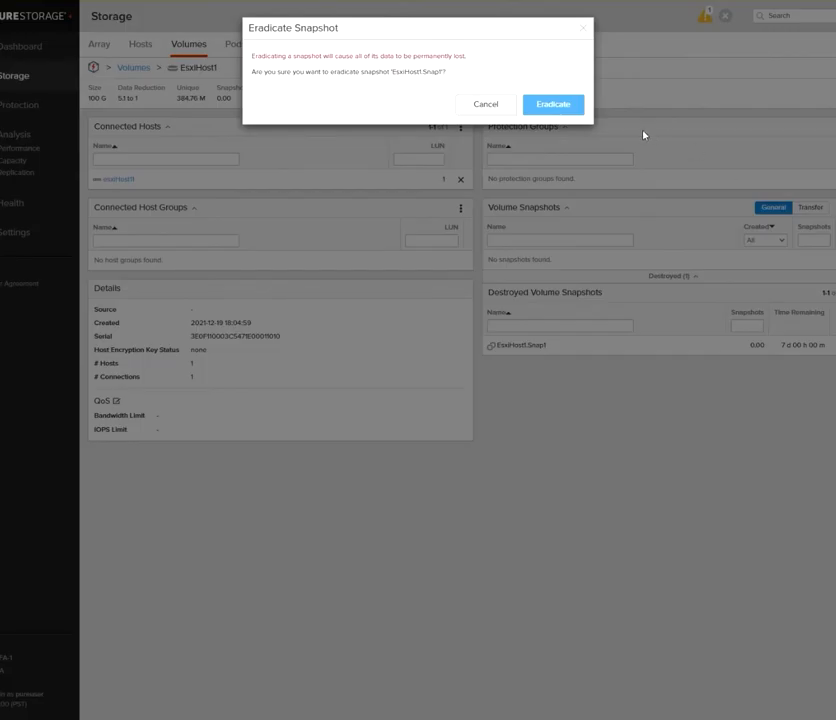
# Attempt eradication (refused), then recover the destroyed snapshot back to active.
pyautogui.click(552, 104)
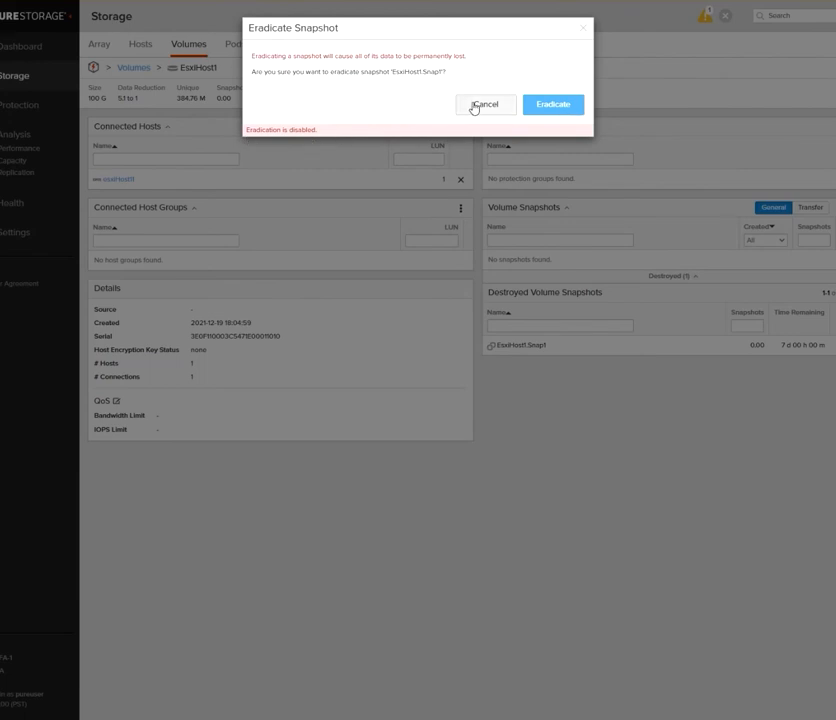
pyautogui.click(484, 104)
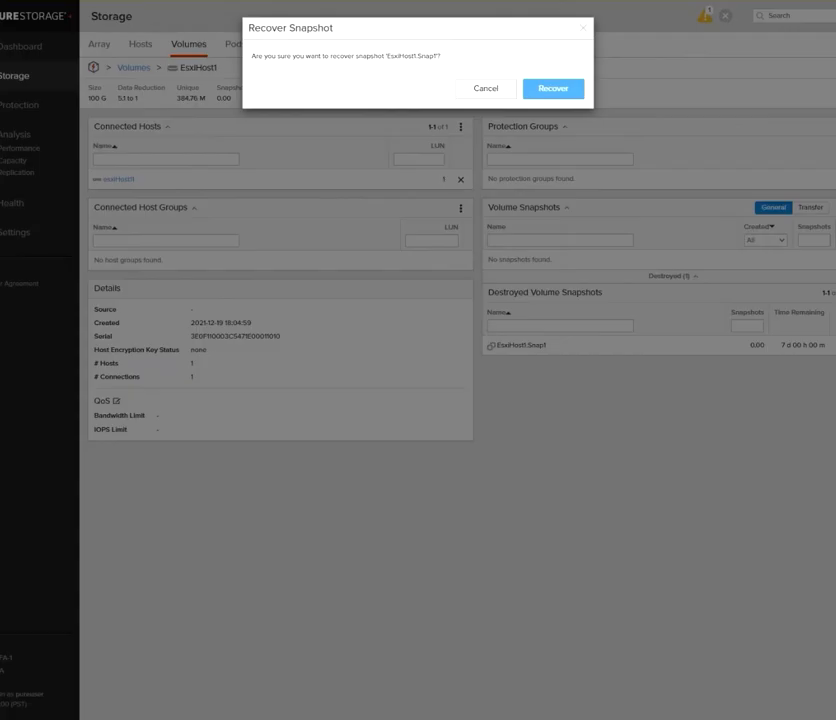
pyautogui.click(552, 88)
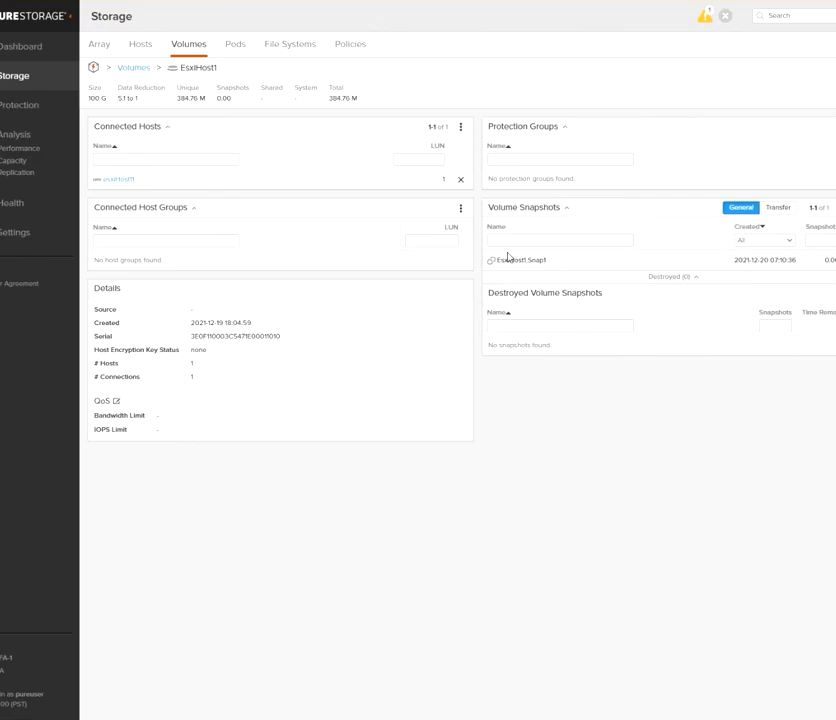
pyautogui.click(828, 206)
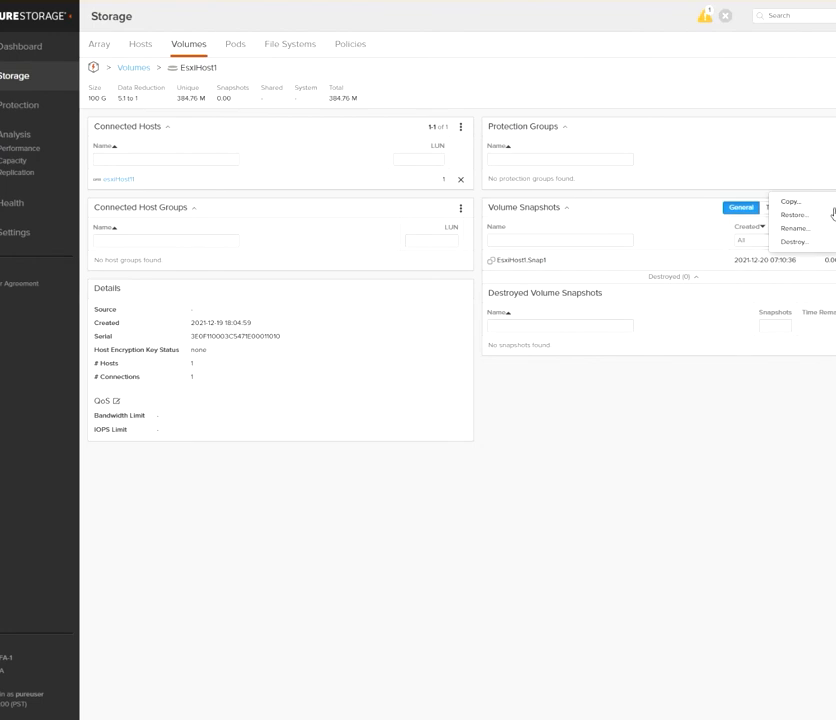
pyautogui.click(736, 418)
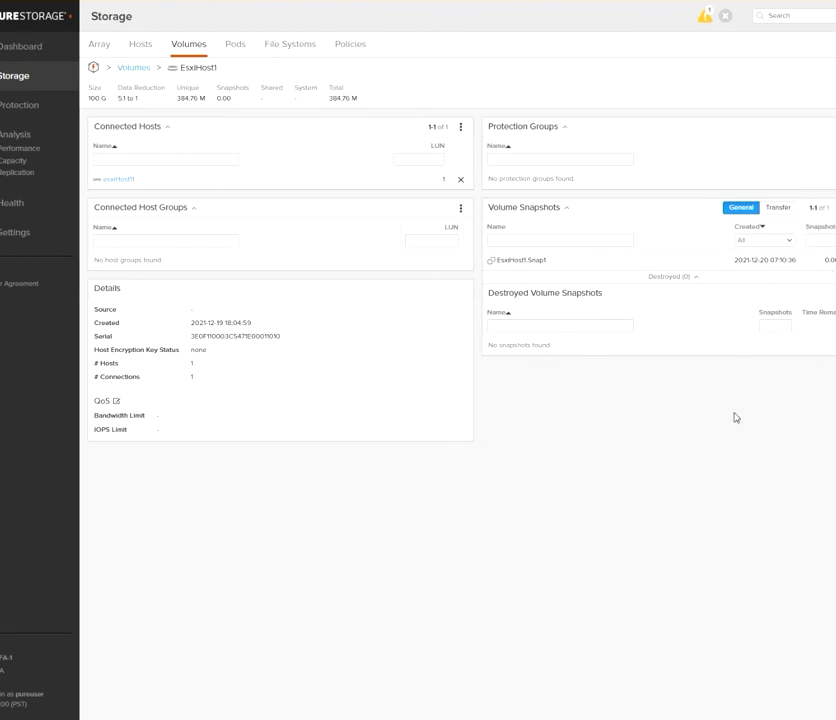
pyautogui.moveTo(176, 84)
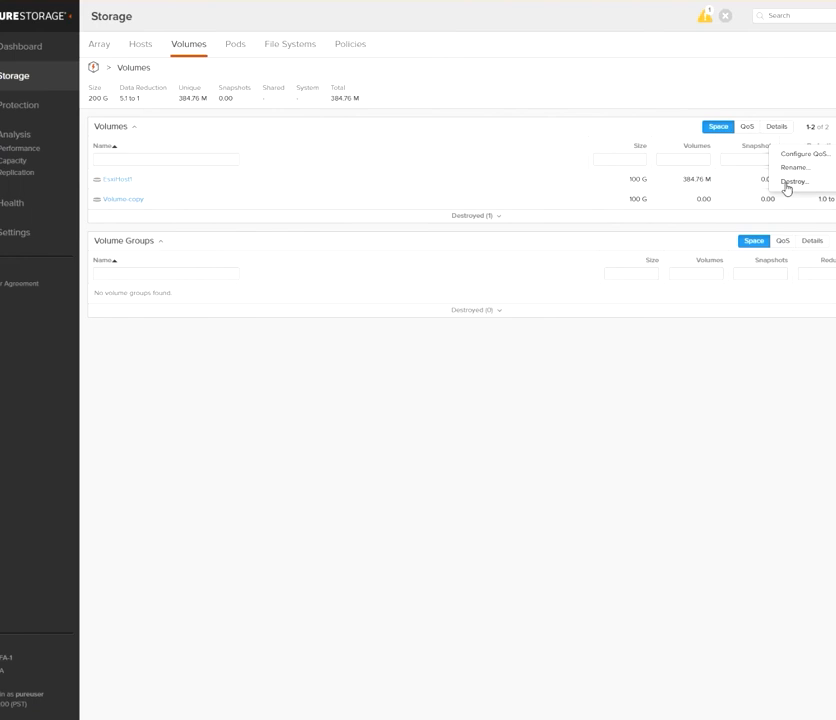
# Destroy the copied volume and confirm the destruction.
pyautogui.click(792, 182)
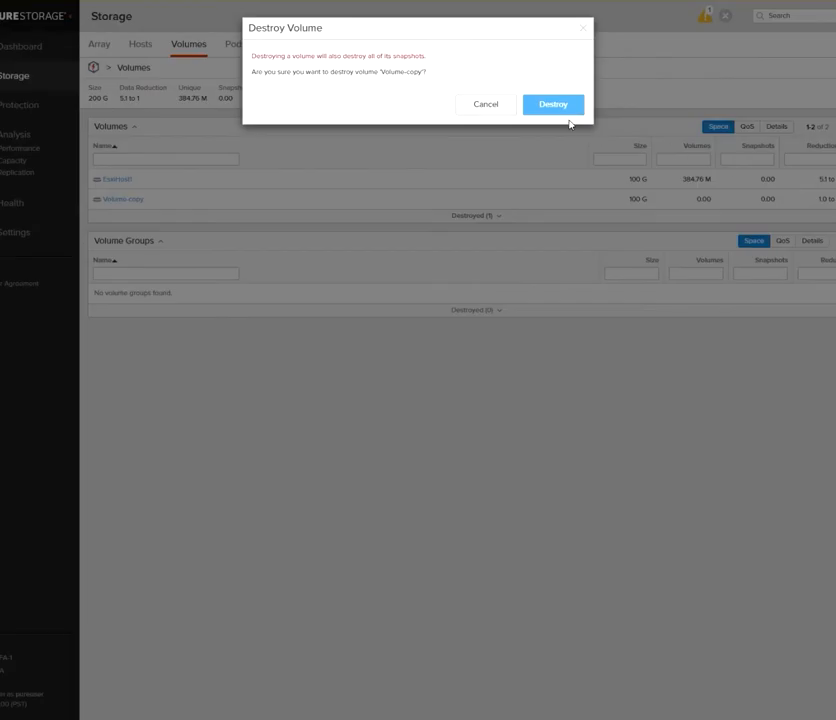
pyautogui.click(552, 104)
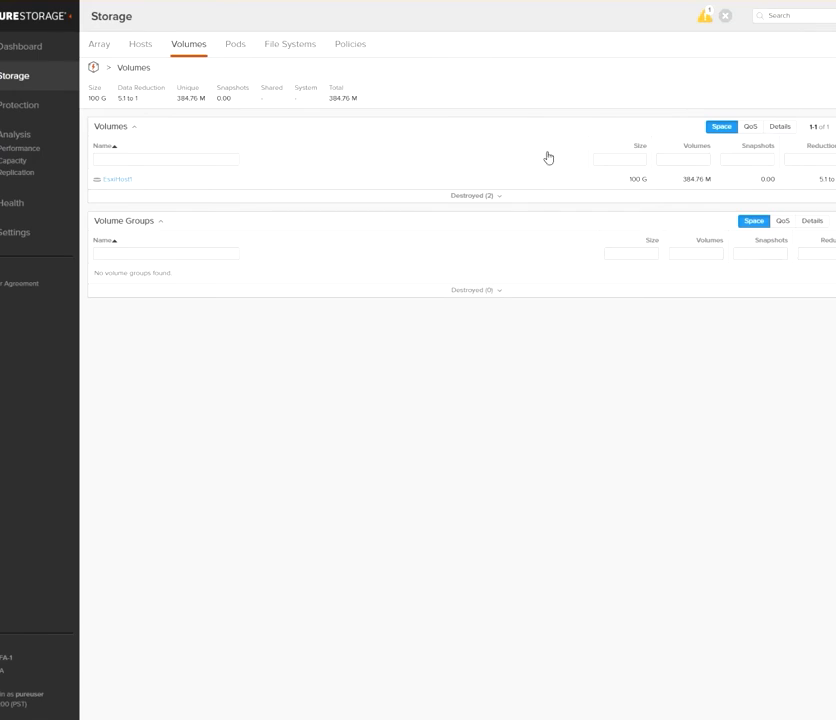
# Attempt to eradicate the destroyed volume, backing out when eradication is refused.
pyautogui.click(478, 196)
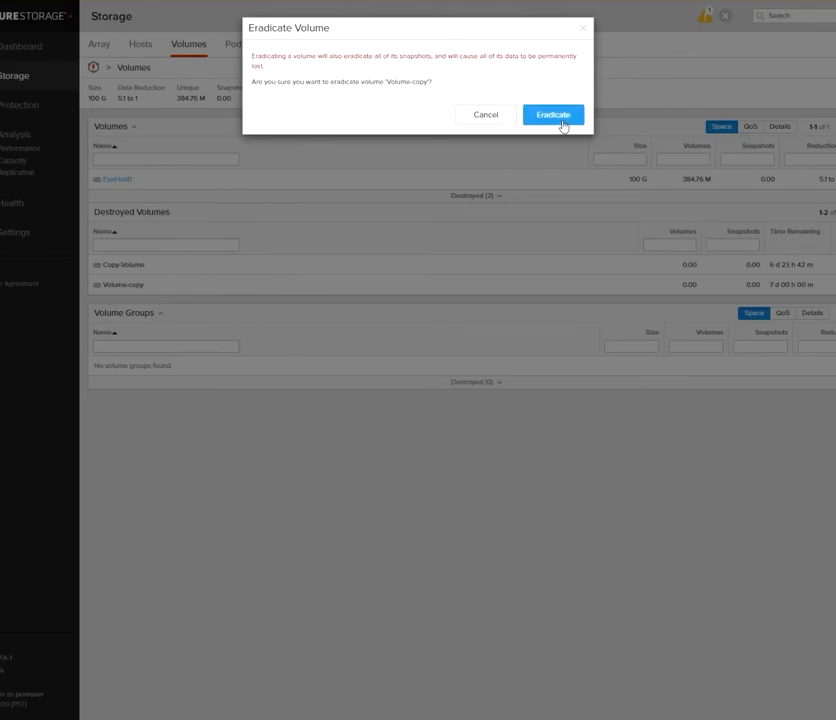
pyautogui.click(552, 114)
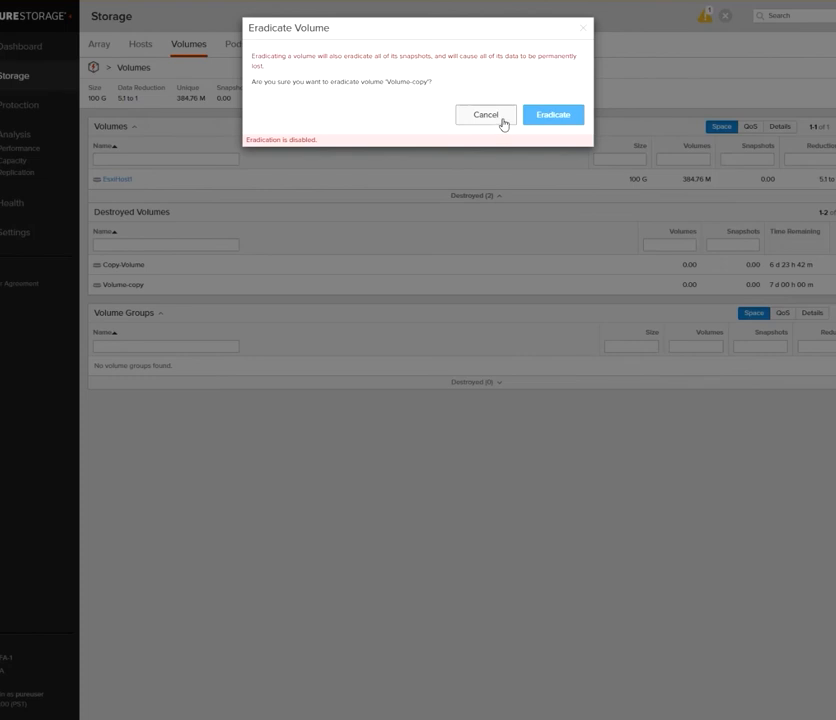
pyautogui.click(484, 114)
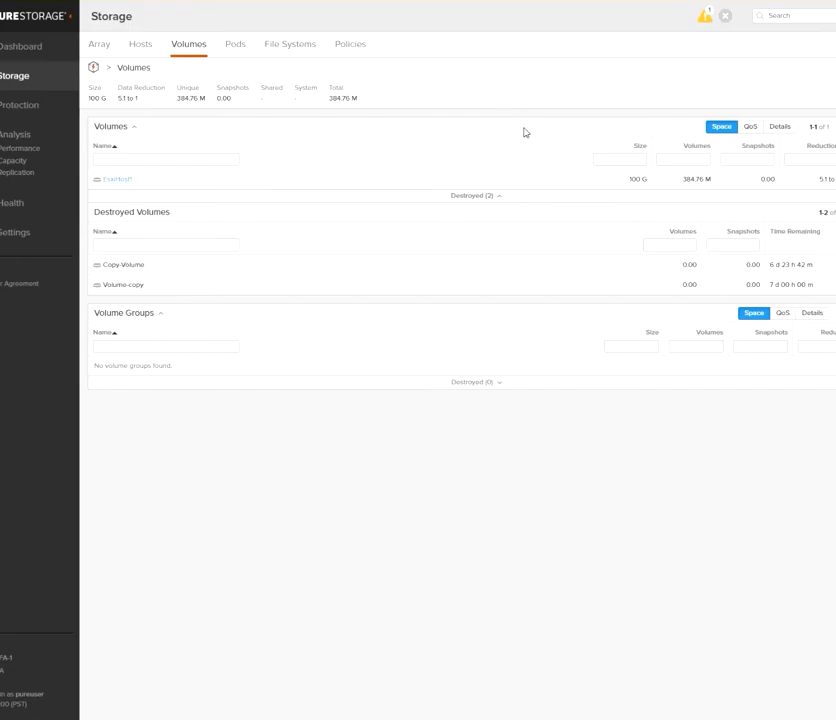
pyautogui.moveTo(612, 600)
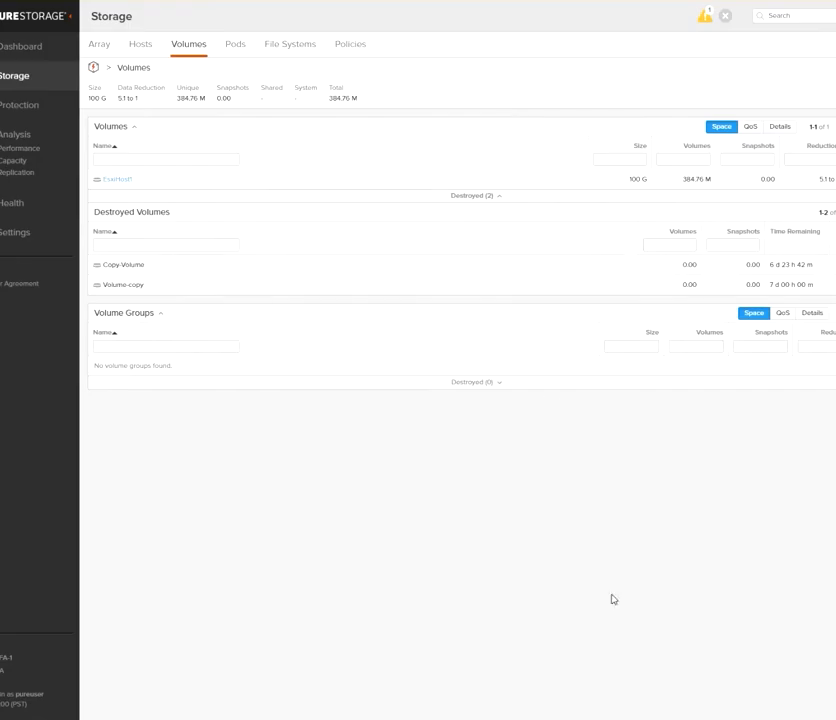
pyautogui.moveTo(296, 198)
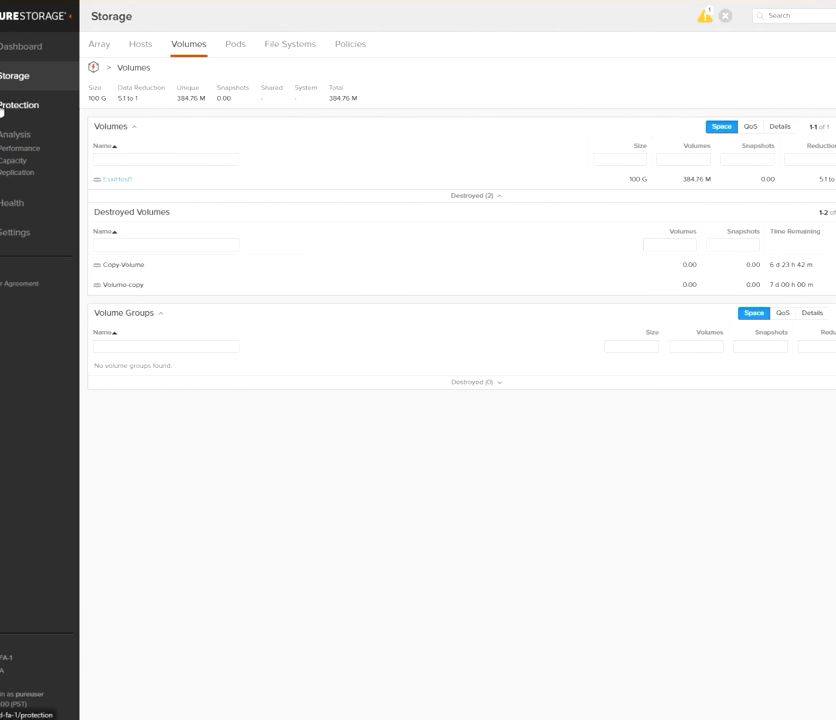
# Navigate to Protection > Protection Groups and view the protection group's details.
pyautogui.click(20, 104)
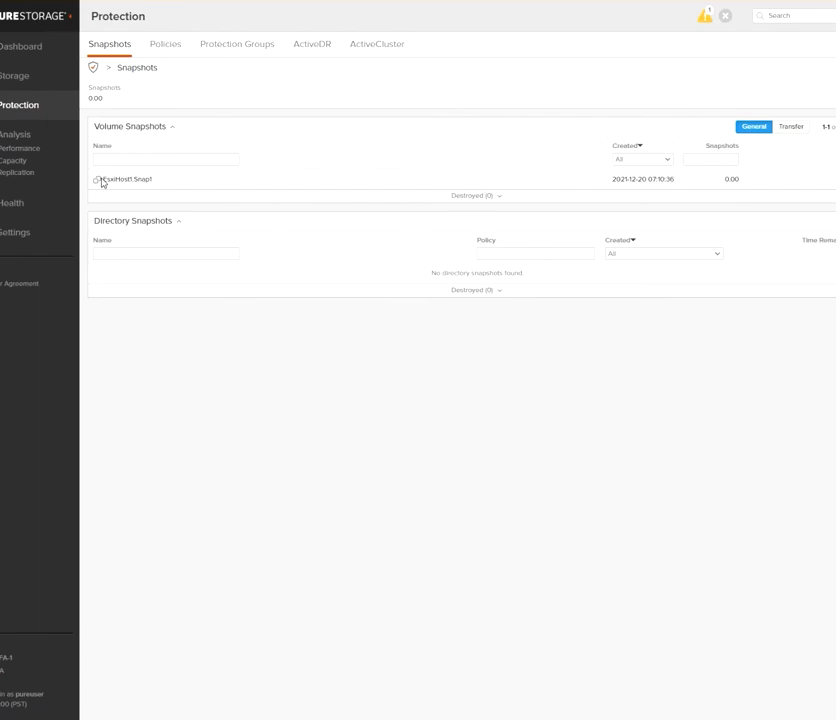
pyautogui.click(236, 44)
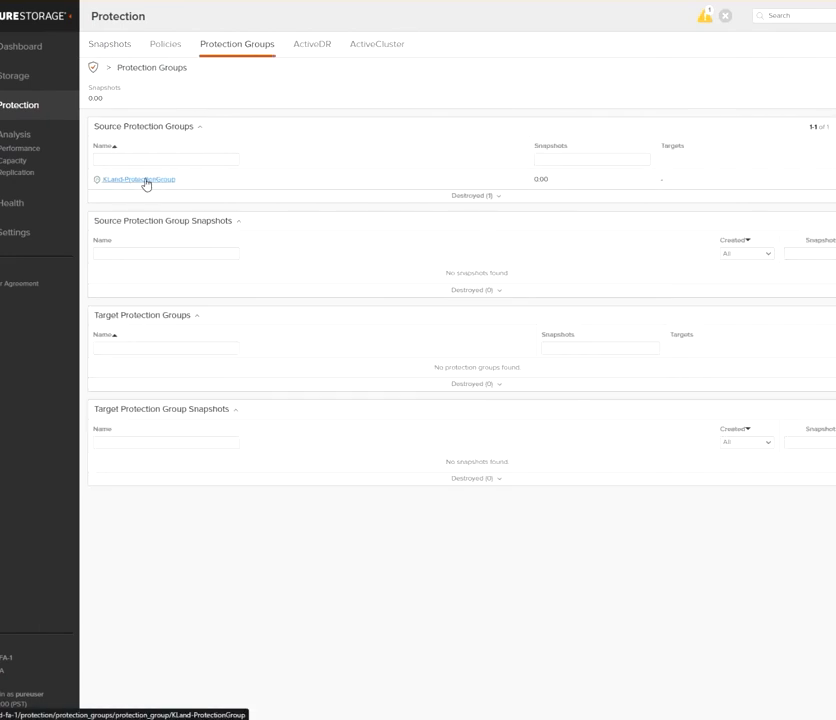
pyautogui.click(138, 180)
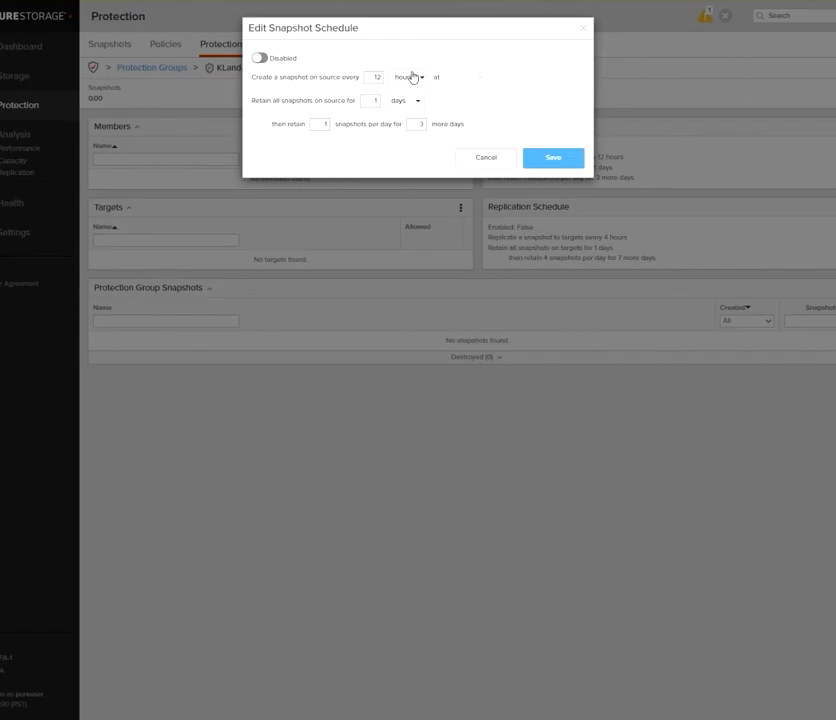
pyautogui.moveTo(520, 94)
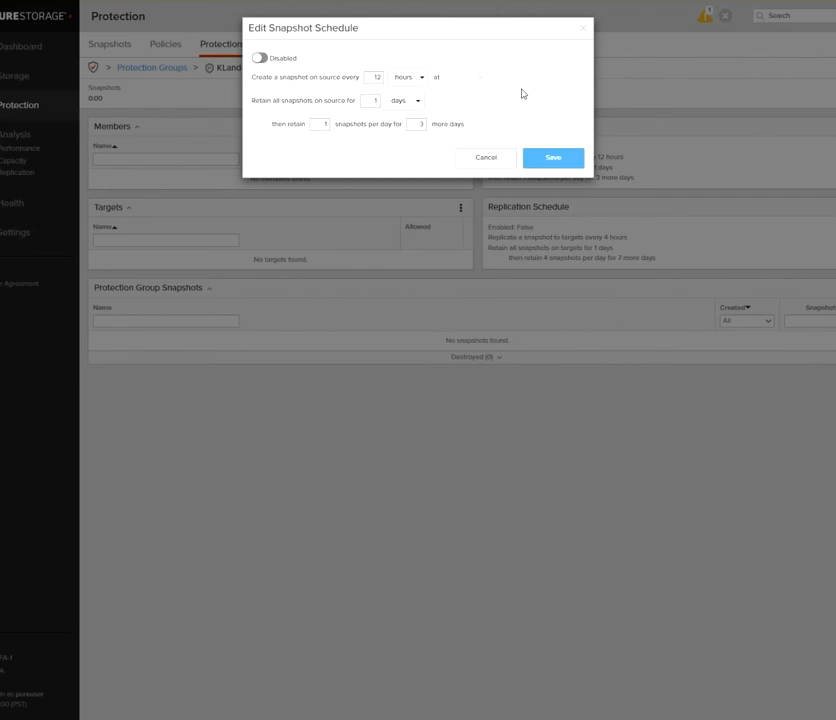
pyautogui.moveTo(450, 120)
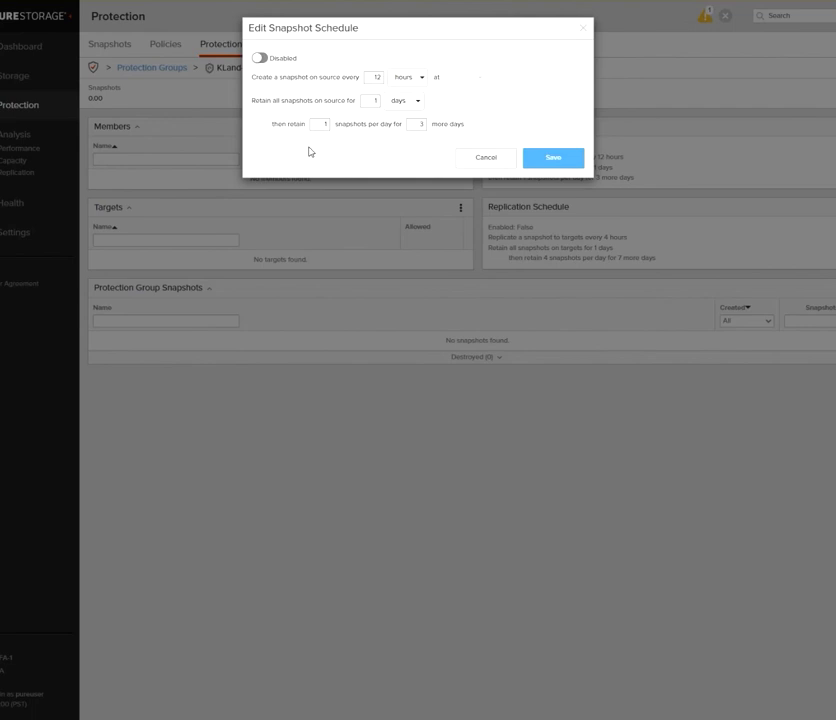
pyautogui.moveTo(296, 150)
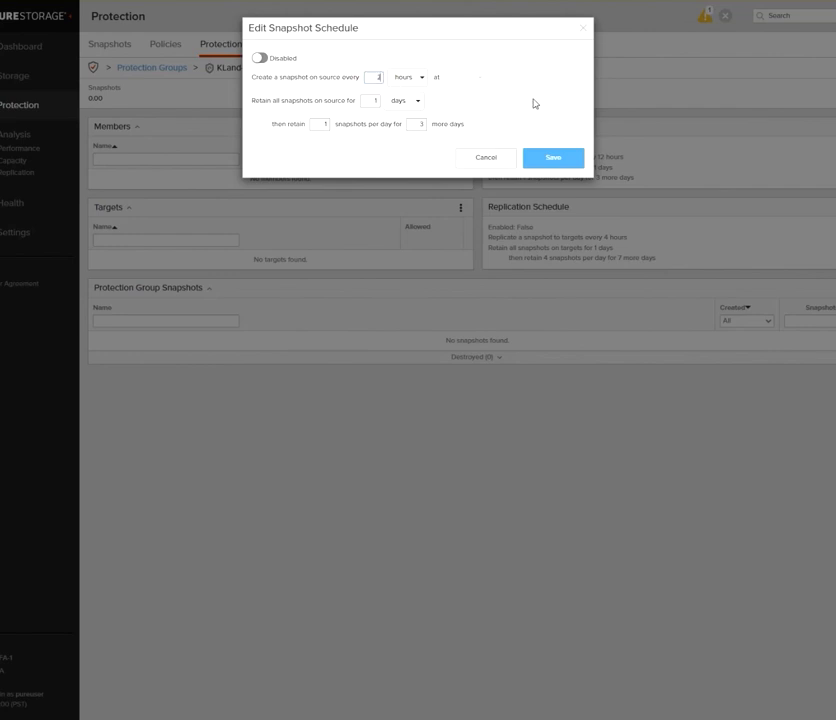
# Try a 20-hour snapshot interval, then abandon it after the SafeMode error.
pyautogui.write('20')
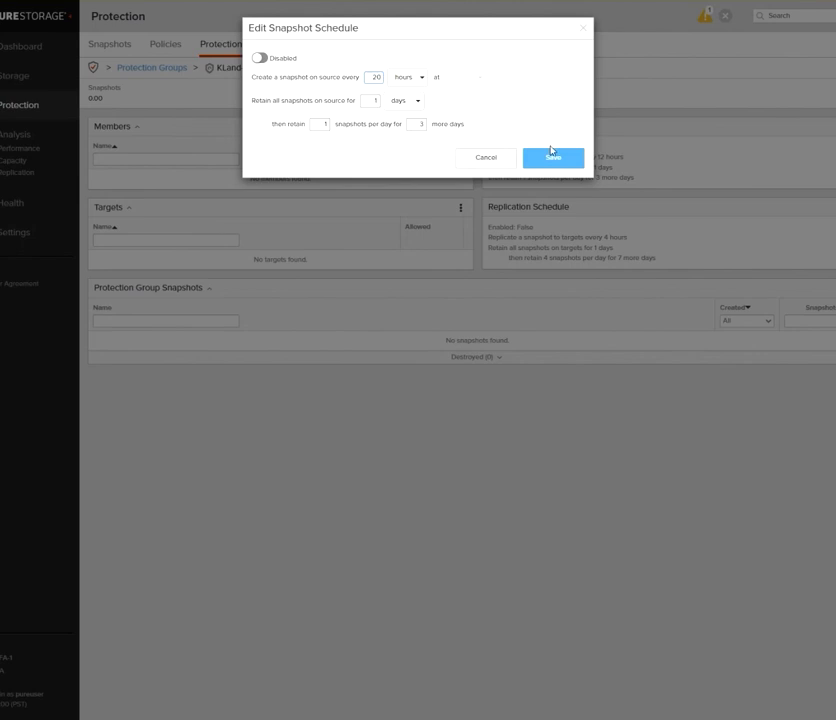
pyautogui.click(552, 156)
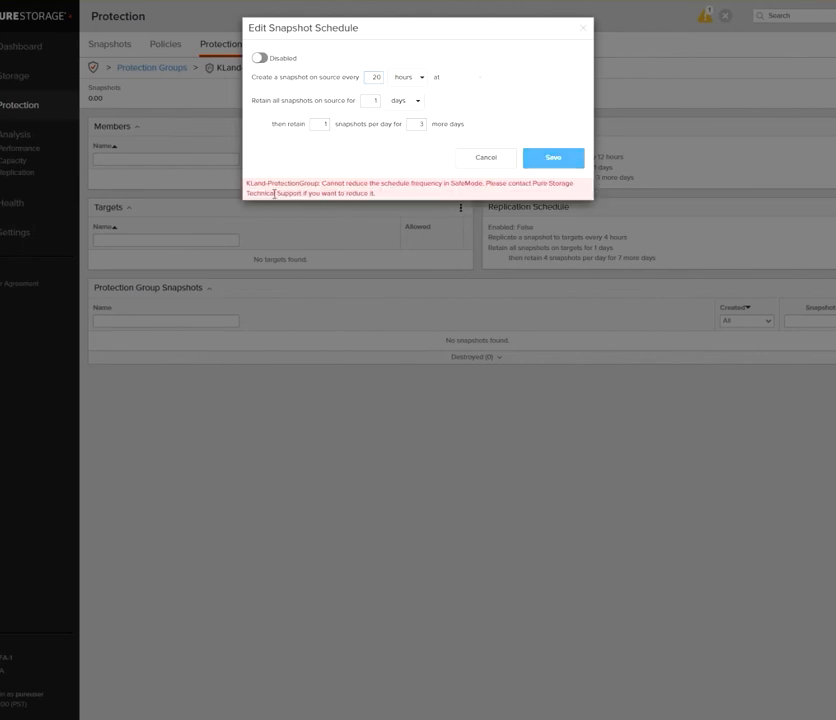
pyautogui.moveTo(506, 202)
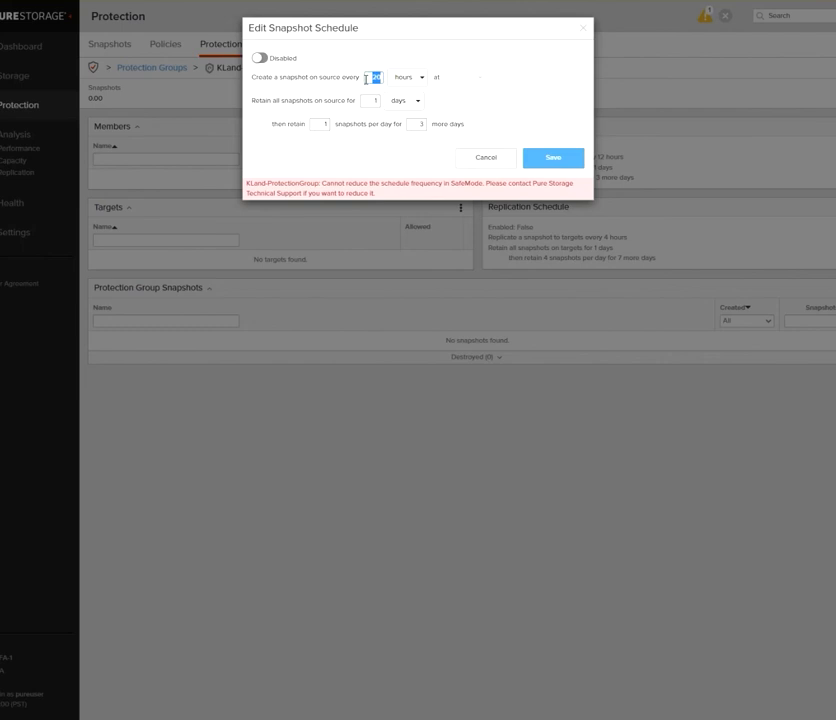
pyautogui.click(484, 156)
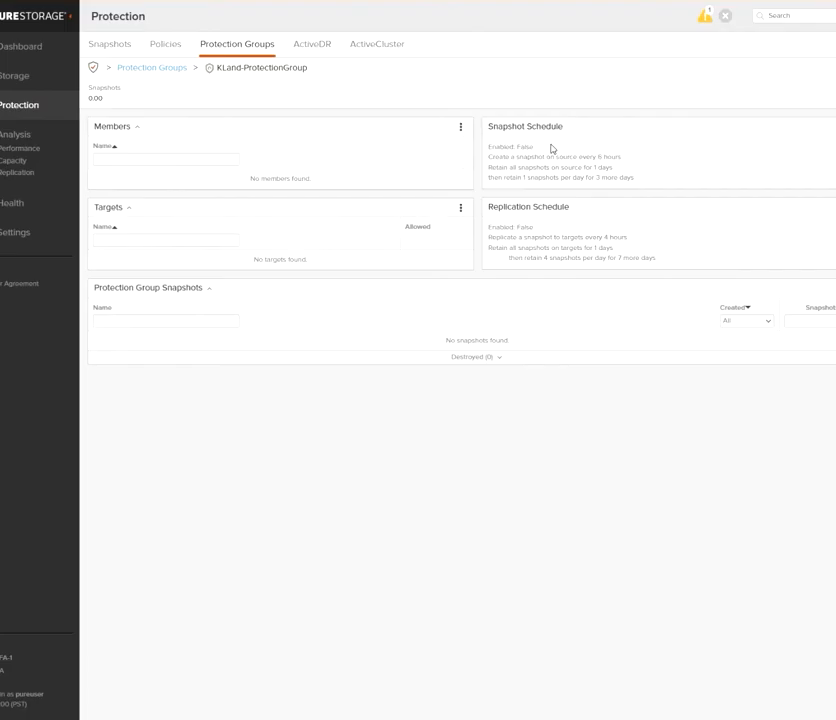
pyautogui.moveTo(680, 376)
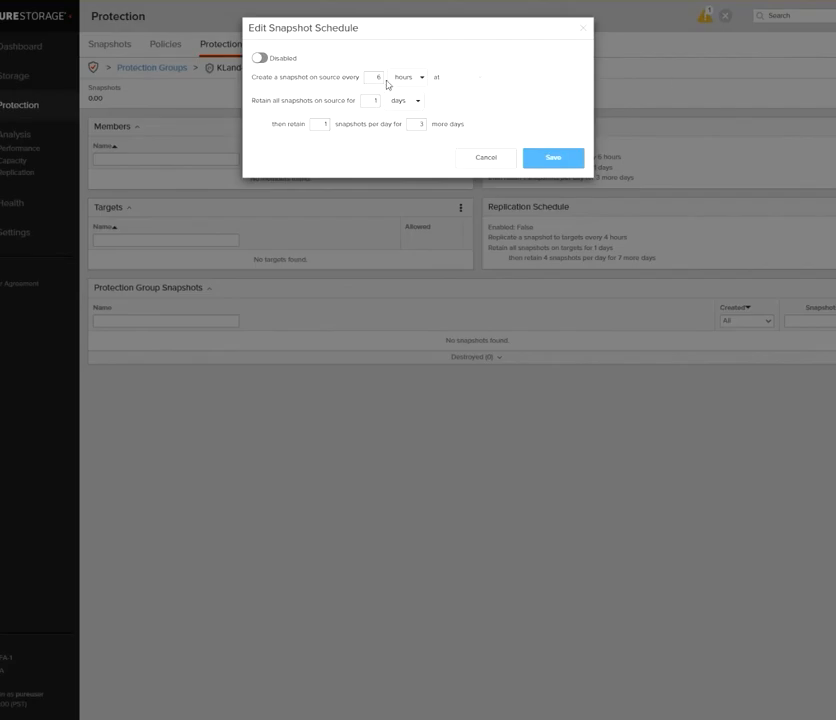
pyautogui.moveTo(488, 108)
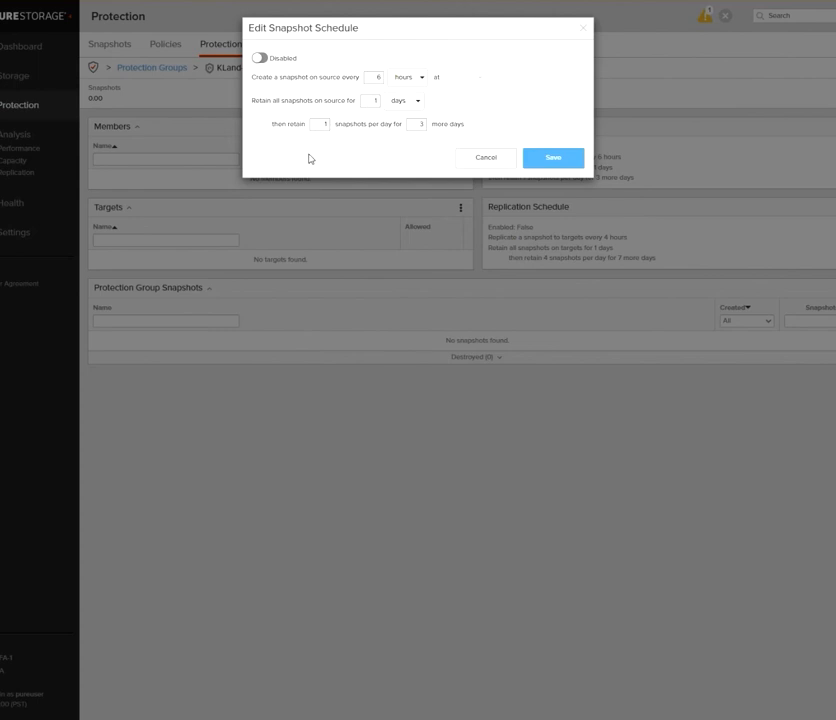
# Switch the snapshot retention unit, settling on days, in the schedule editor.
pyautogui.click(404, 100)
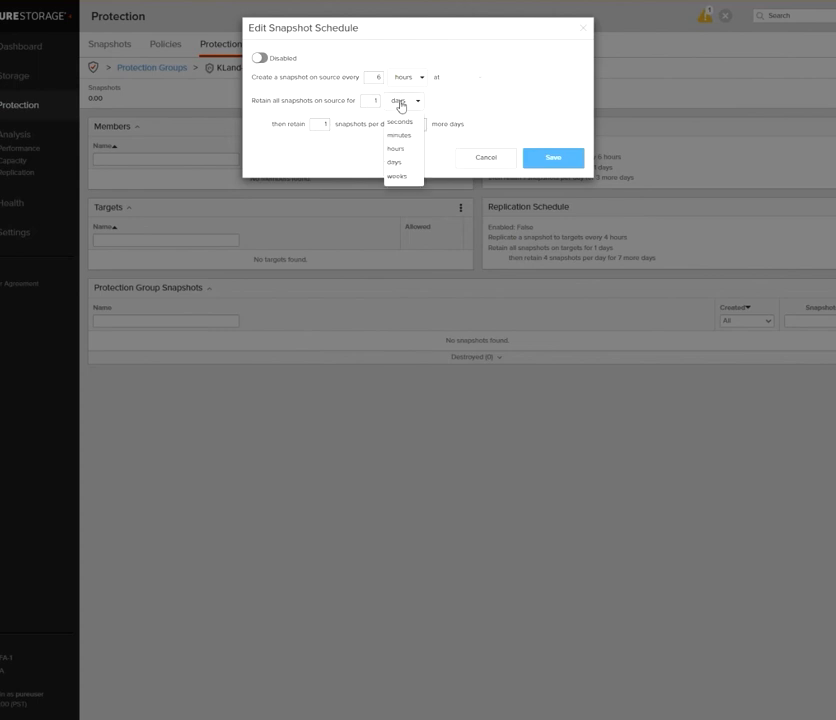
pyautogui.click(398, 136)
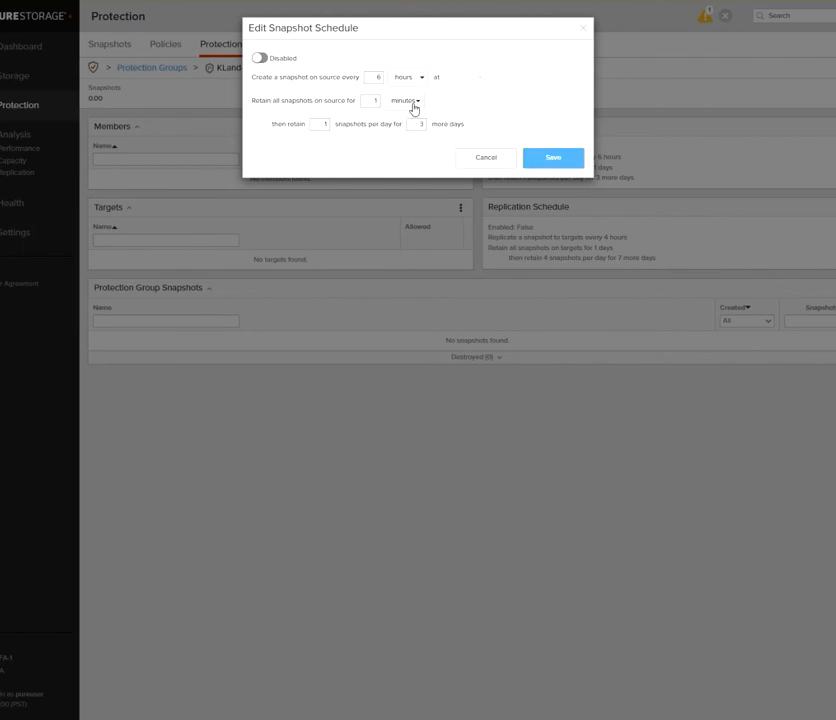
pyautogui.click(404, 100)
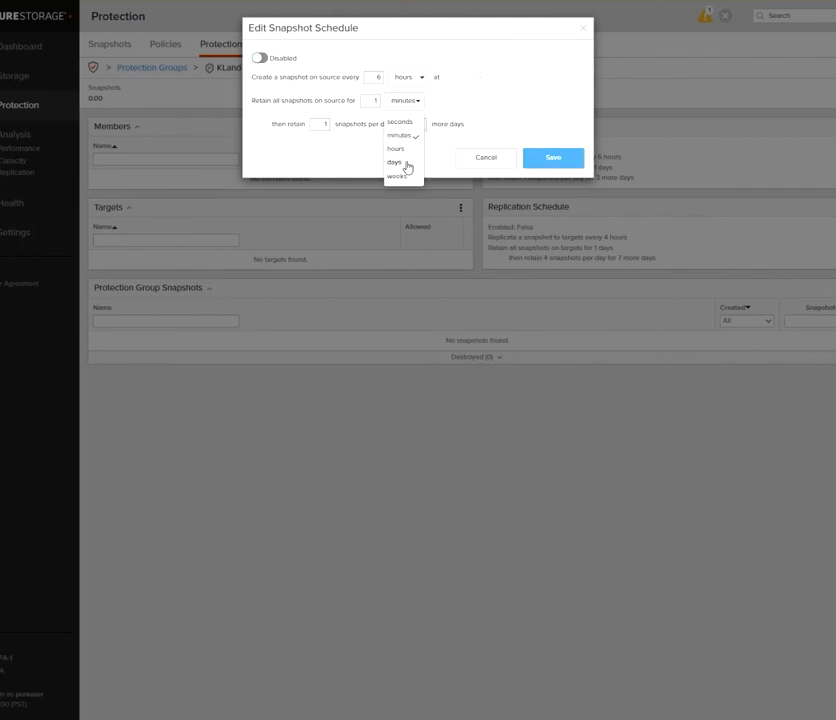
pyautogui.click(398, 176)
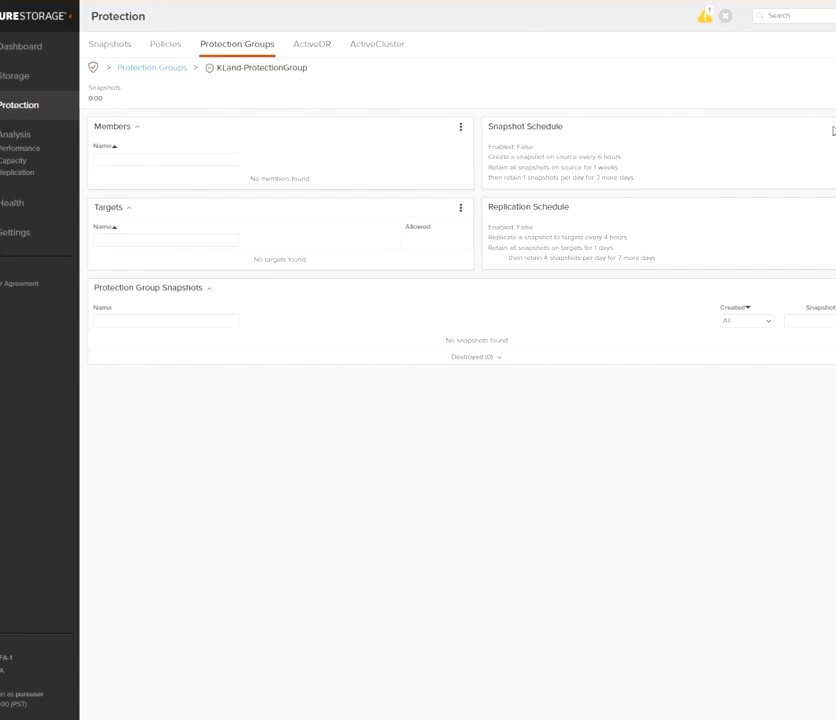
pyautogui.moveTo(472, 156)
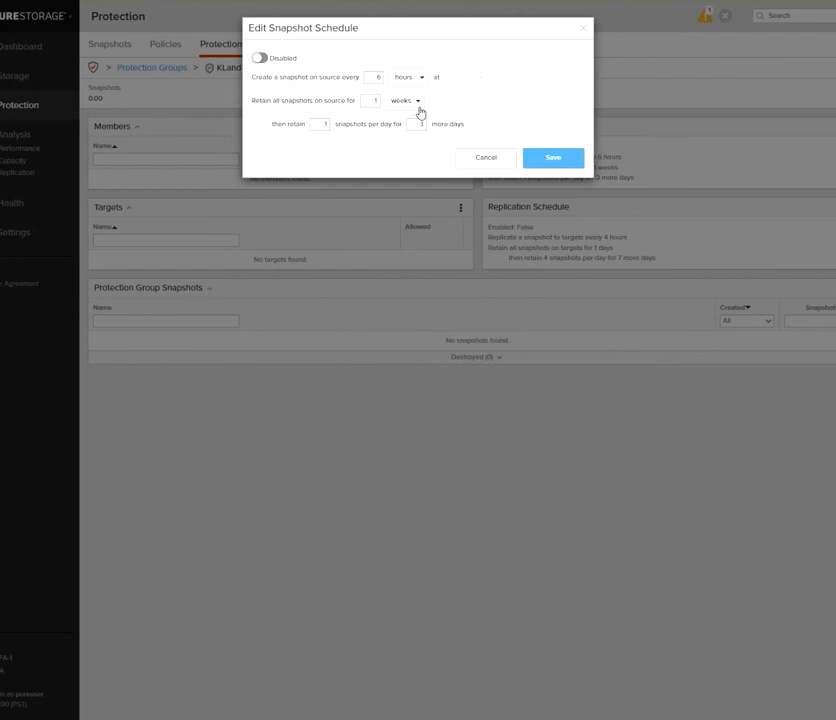
pyautogui.click(404, 100)
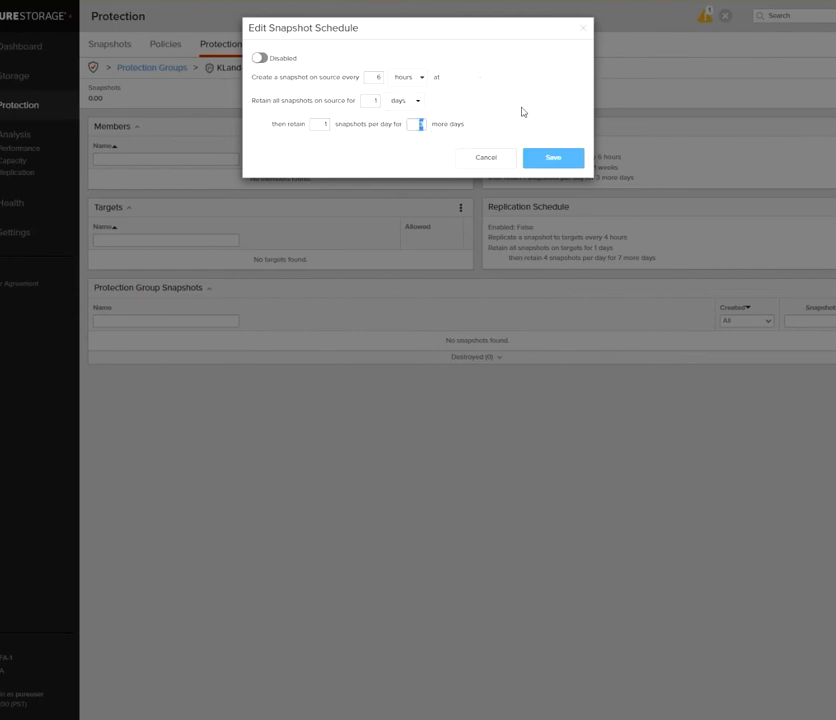
pyautogui.click(552, 156)
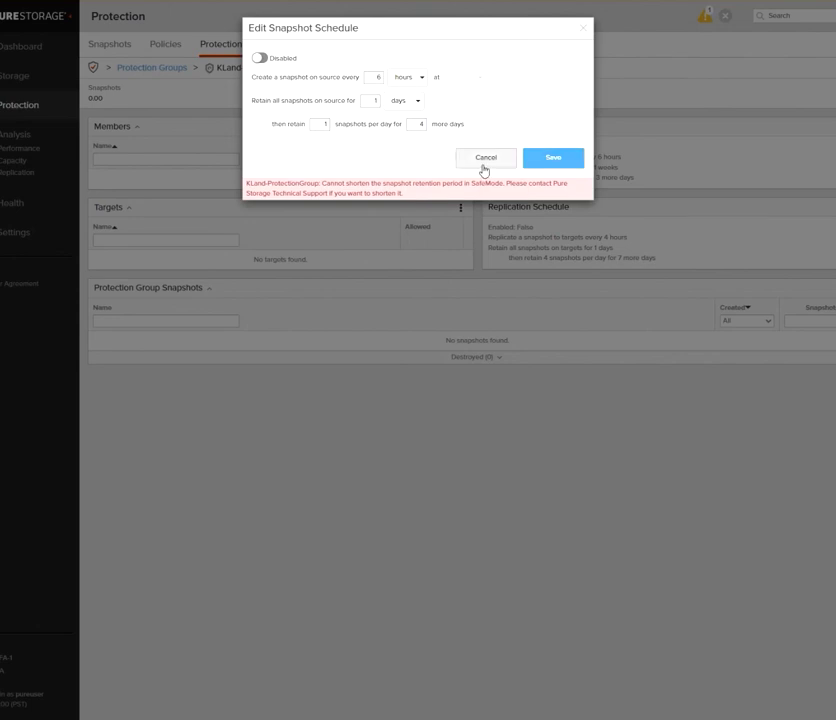
pyautogui.click(484, 156)
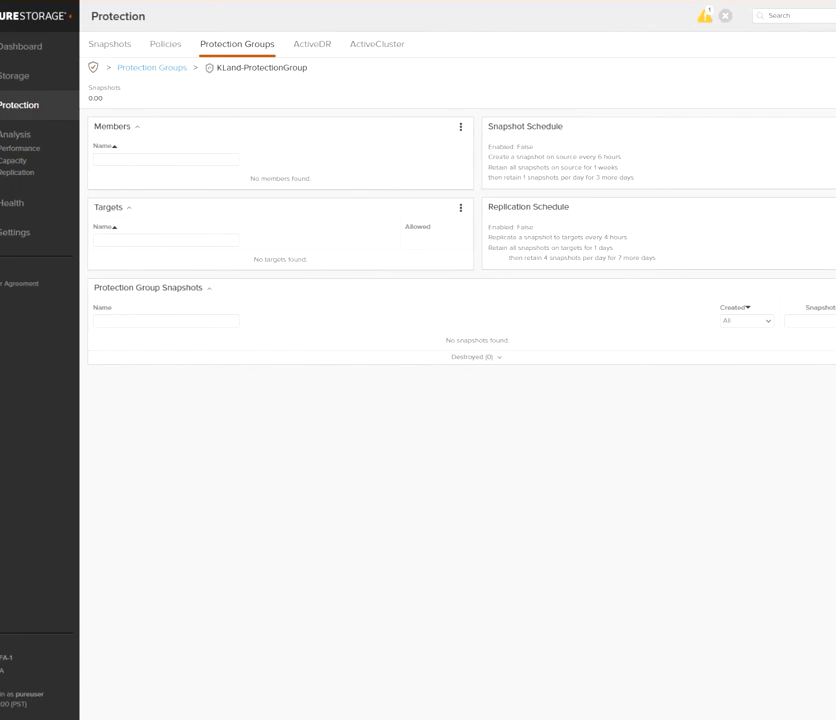
pyautogui.click(460, 126)
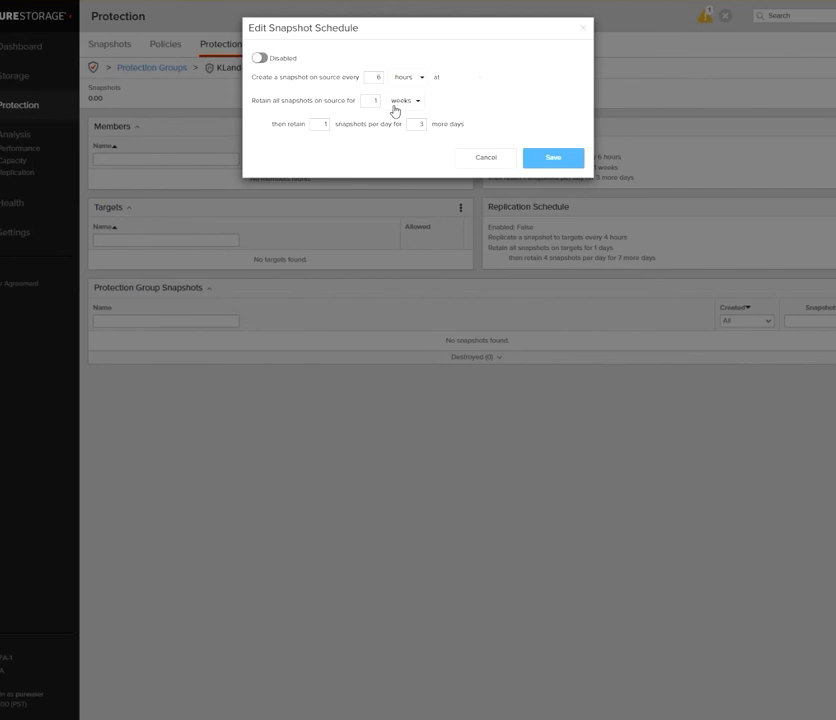
pyautogui.click(404, 100)
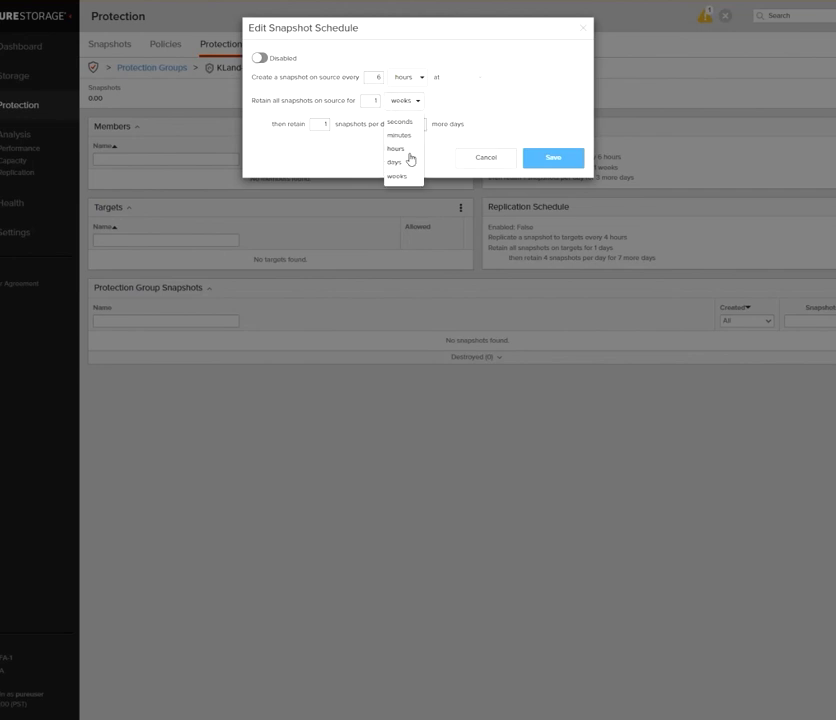
pyautogui.click(394, 162)
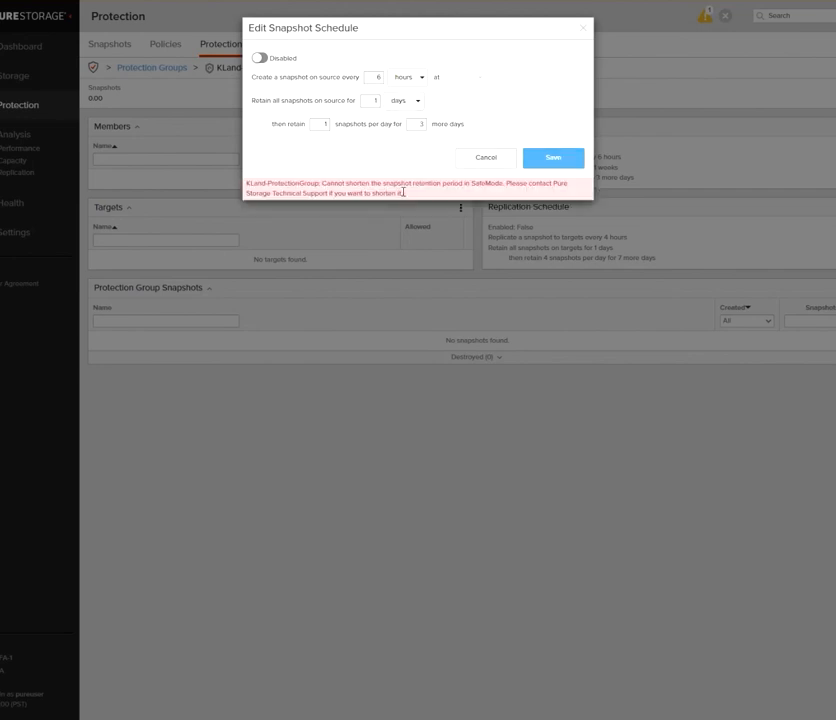
pyautogui.click(404, 100)
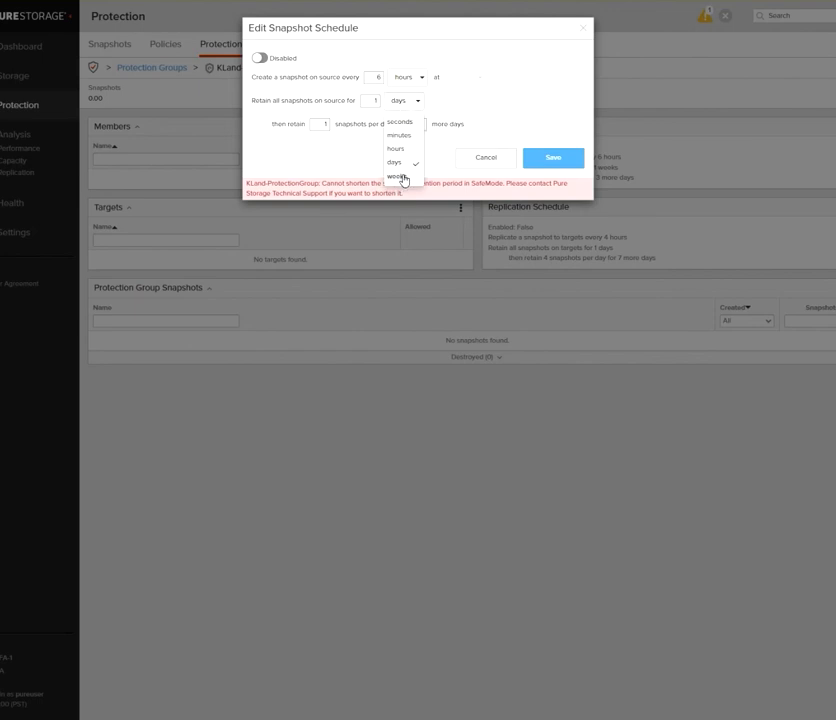
pyautogui.click(396, 176)
pyautogui.write('2')
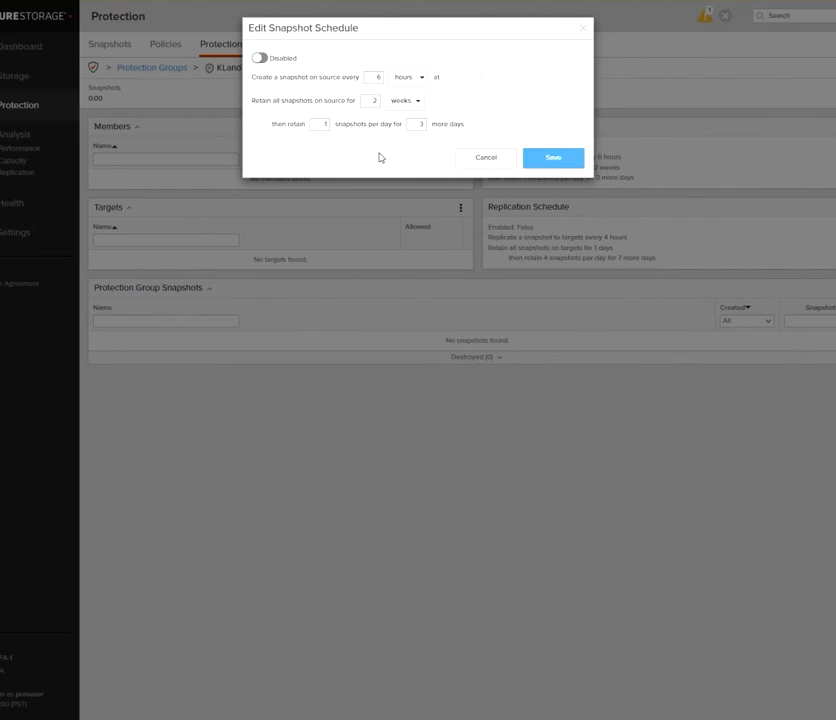
pyautogui.moveTo(378, 158)
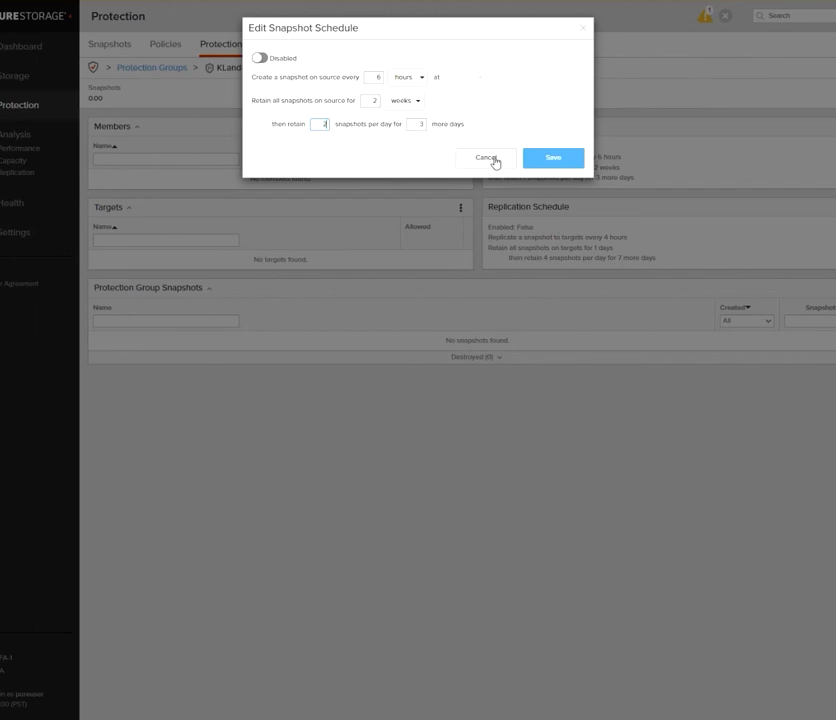
pyautogui.click(486, 158)
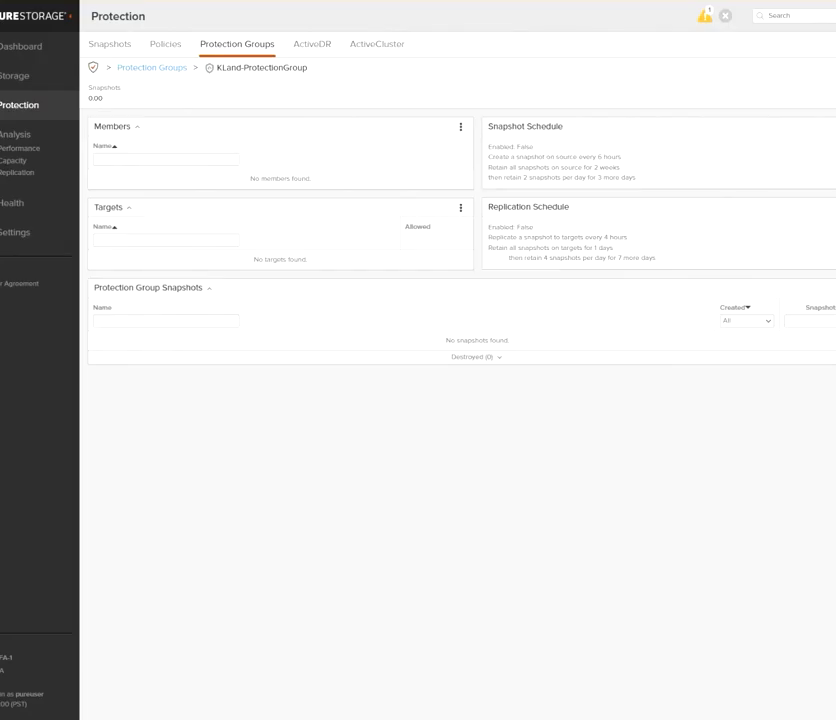
pyautogui.click(460, 126)
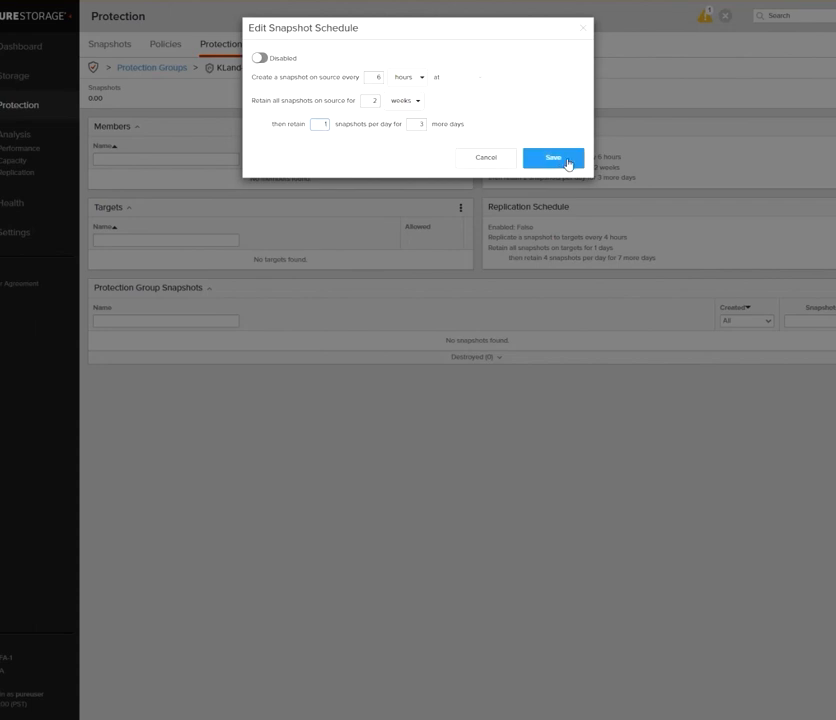
# Set the extra daily-retention days to 4 and resubmit the schedule, still refused by SafeMode.
pyautogui.click(552, 156)
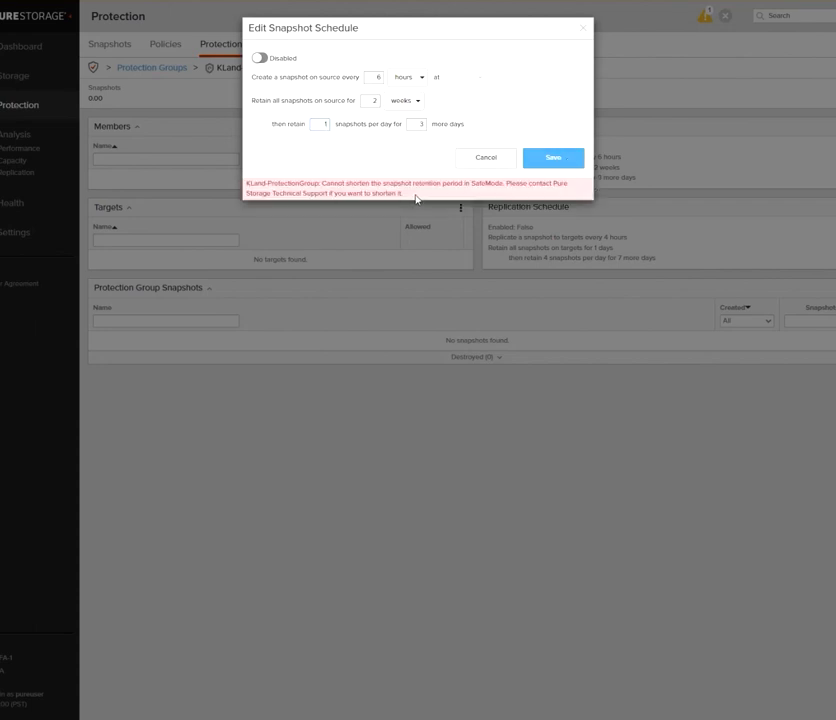
pyautogui.moveTo(344, 148)
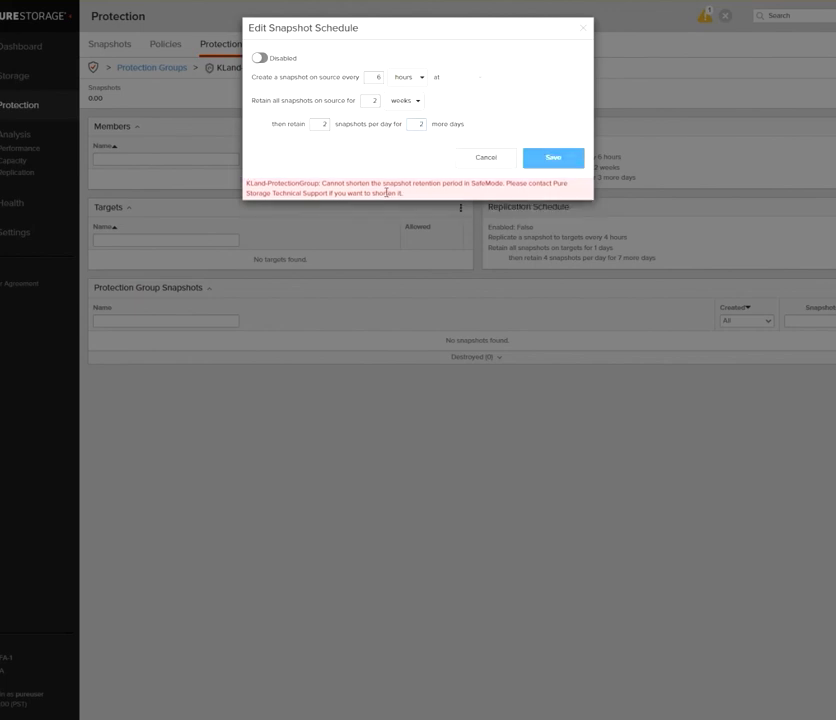
pyautogui.moveTo(430, 130)
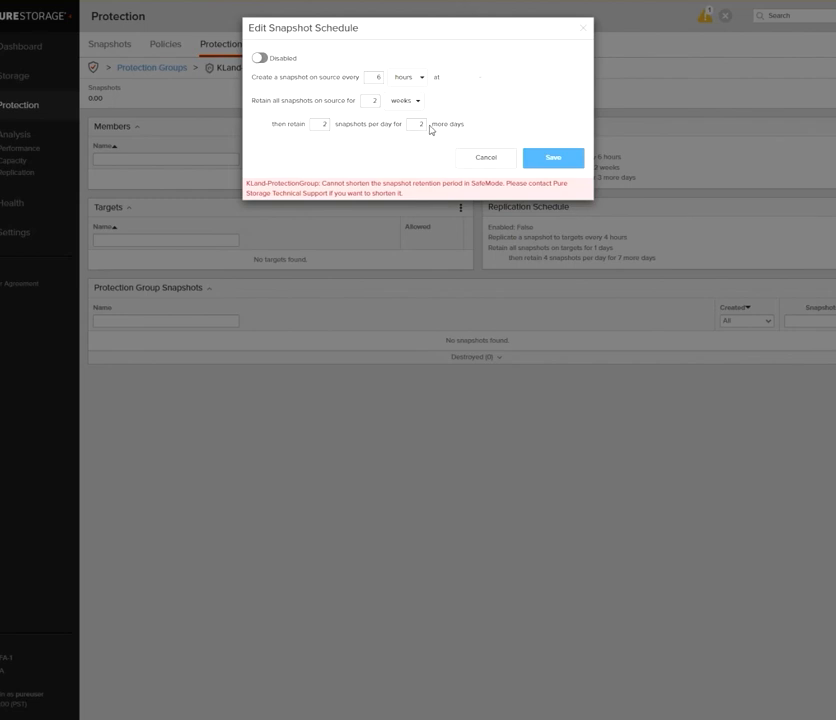
pyautogui.click(418, 124)
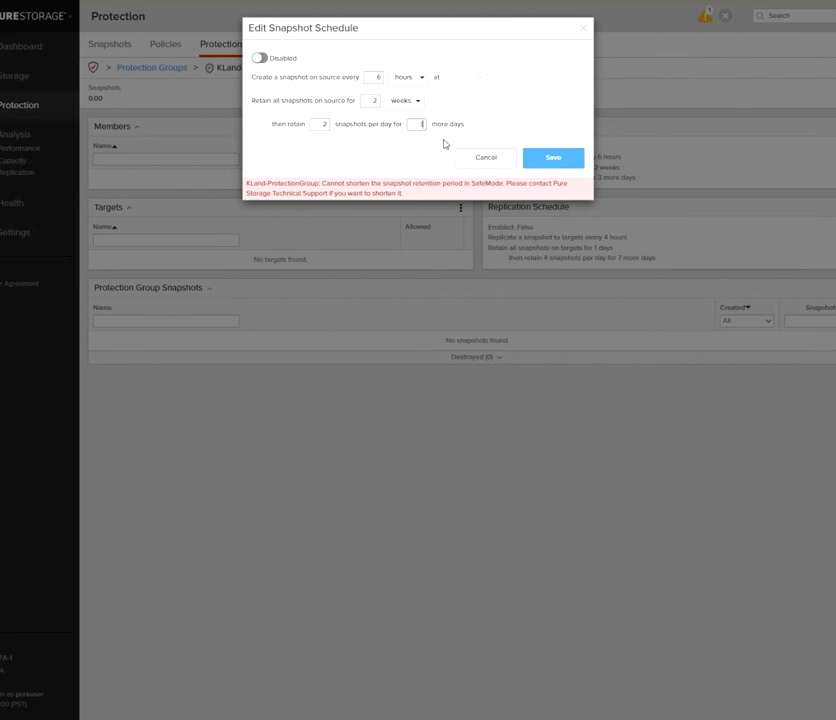
pyautogui.write('4')
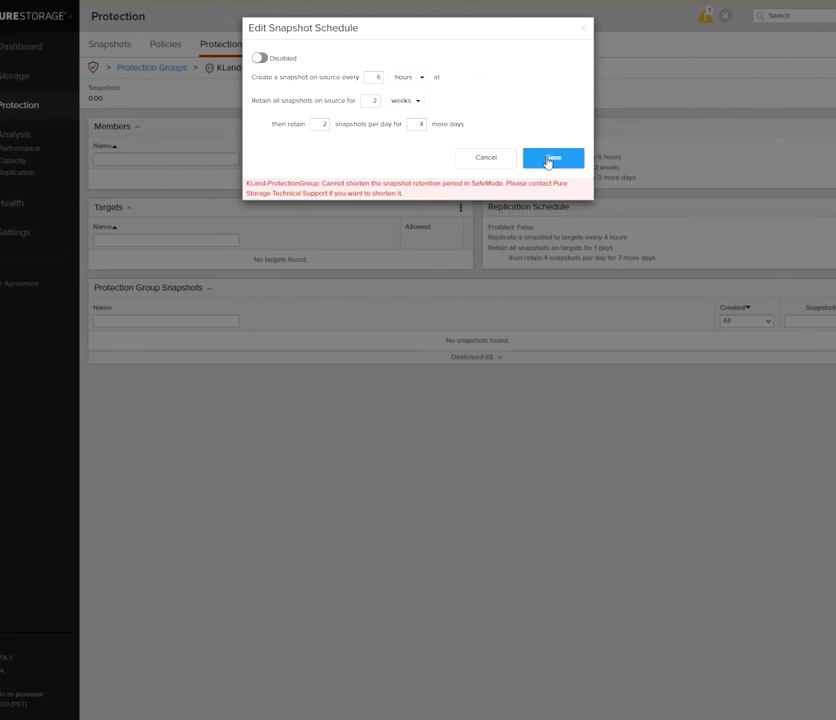
pyautogui.click(552, 158)
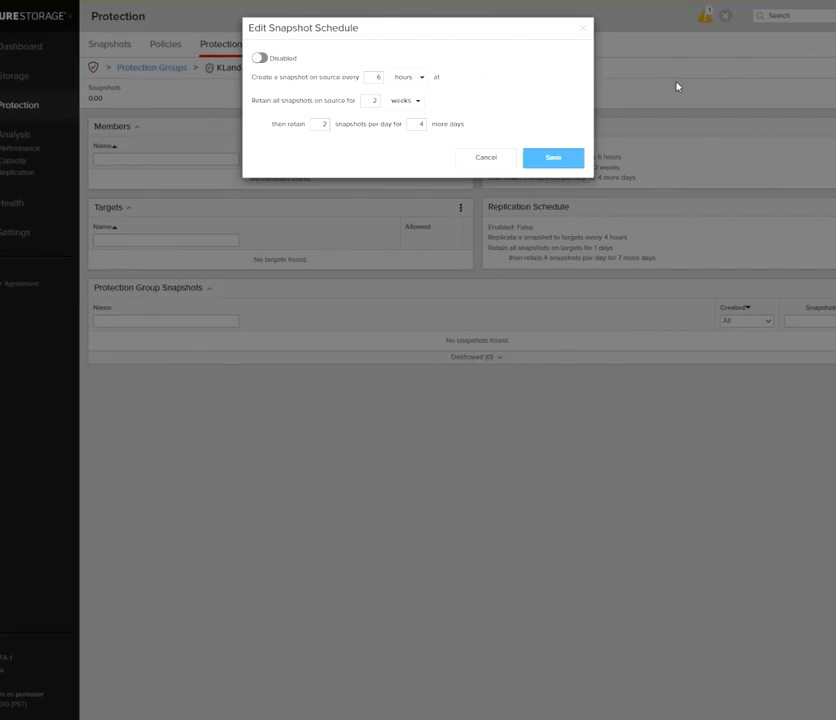
# Set the snapshot interval to 1 with retention in days instead of weeks, and save it.
pyautogui.write('1')
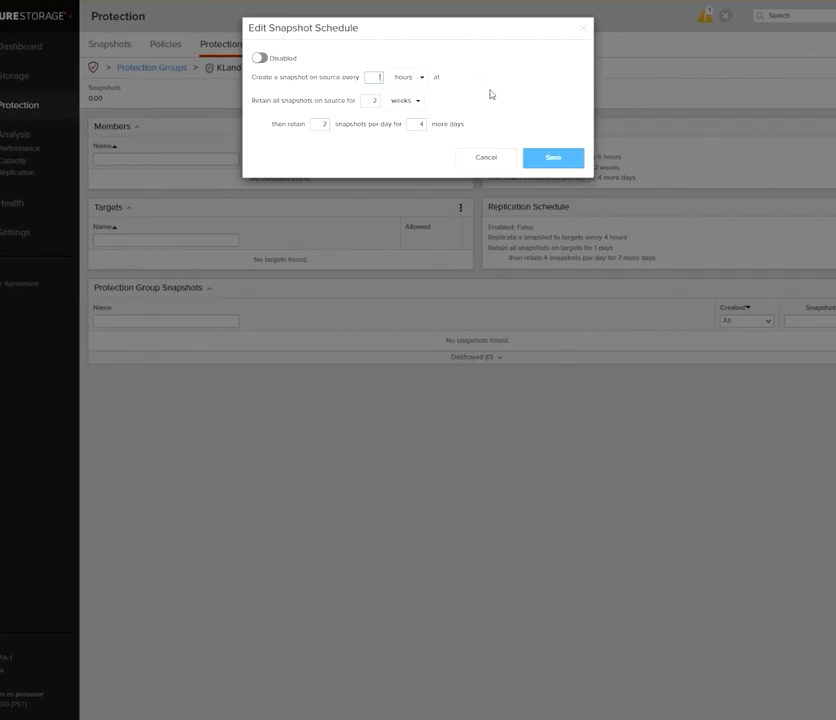
pyautogui.click(408, 76)
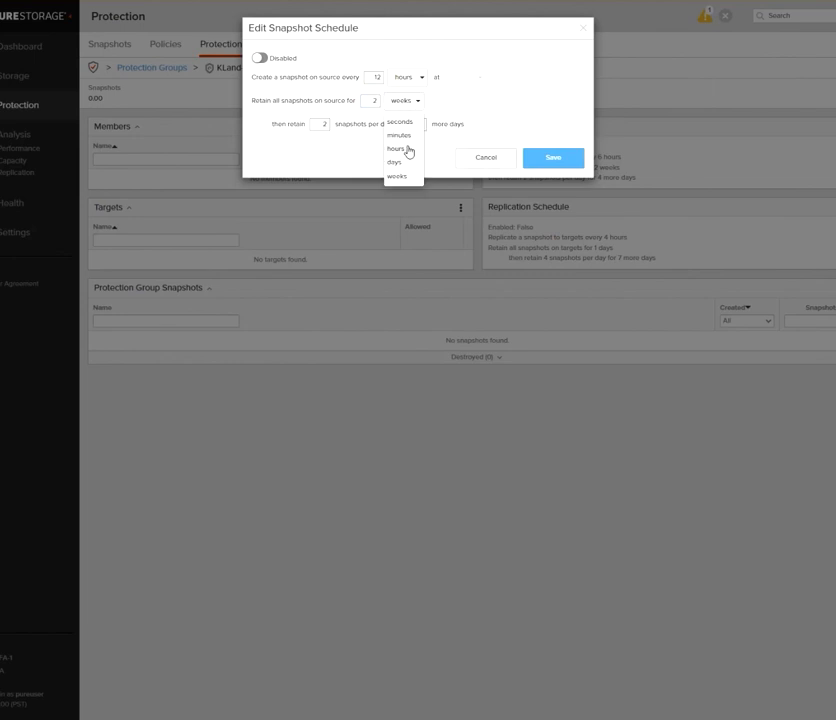
pyautogui.click(394, 162)
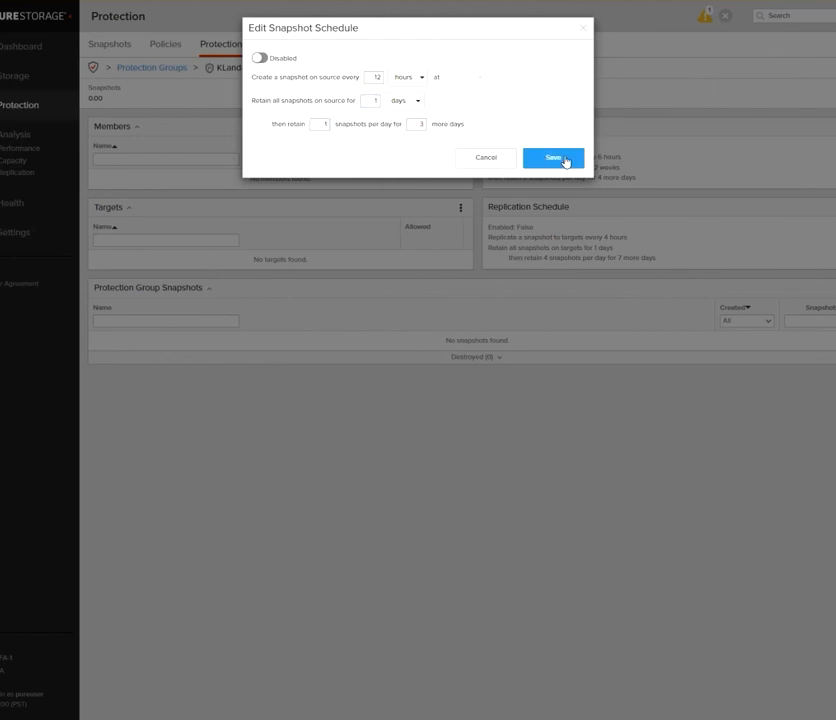
pyautogui.click(554, 158)
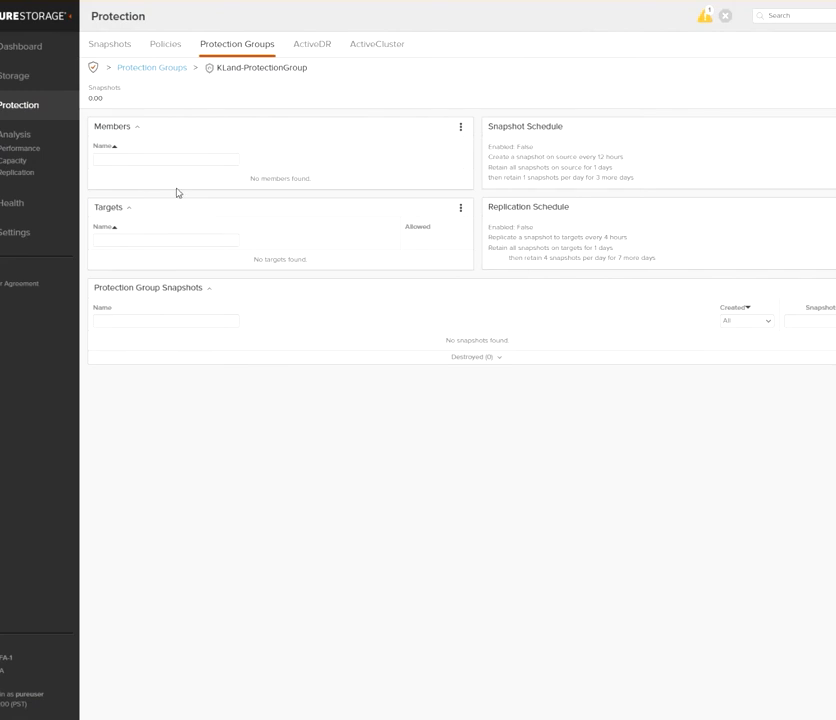